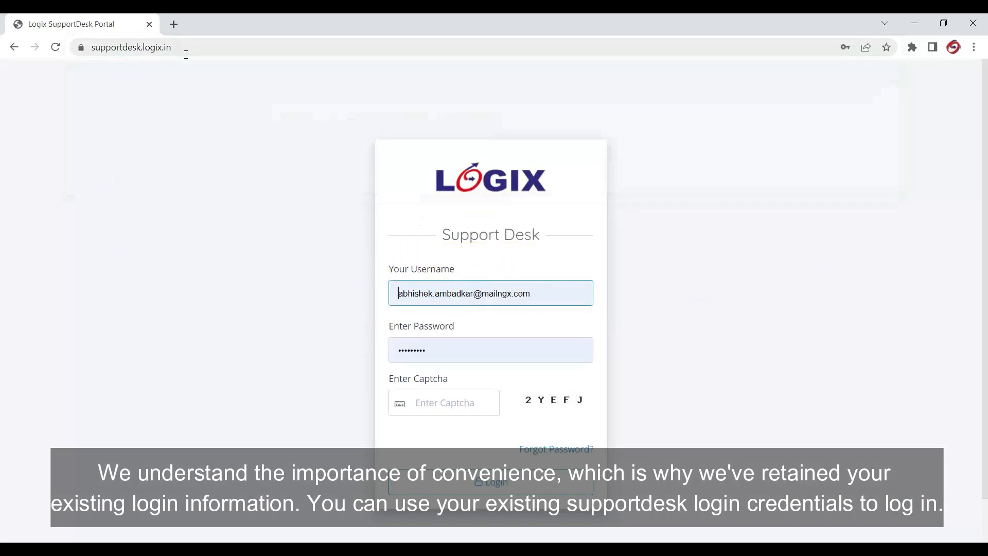
Enter captcha 2YEF and log in with the saved admin credentials.
double_click(441, 269)
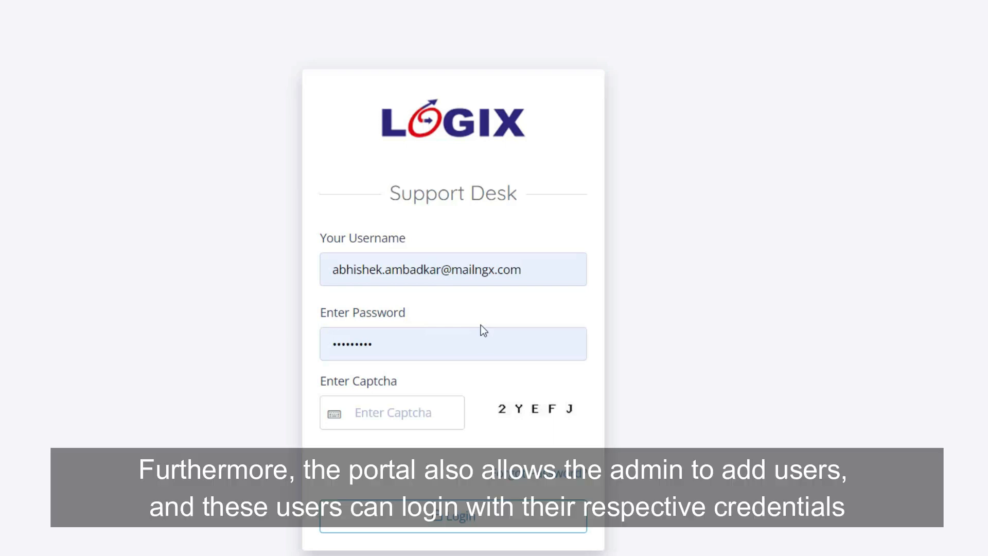
click(391, 412)
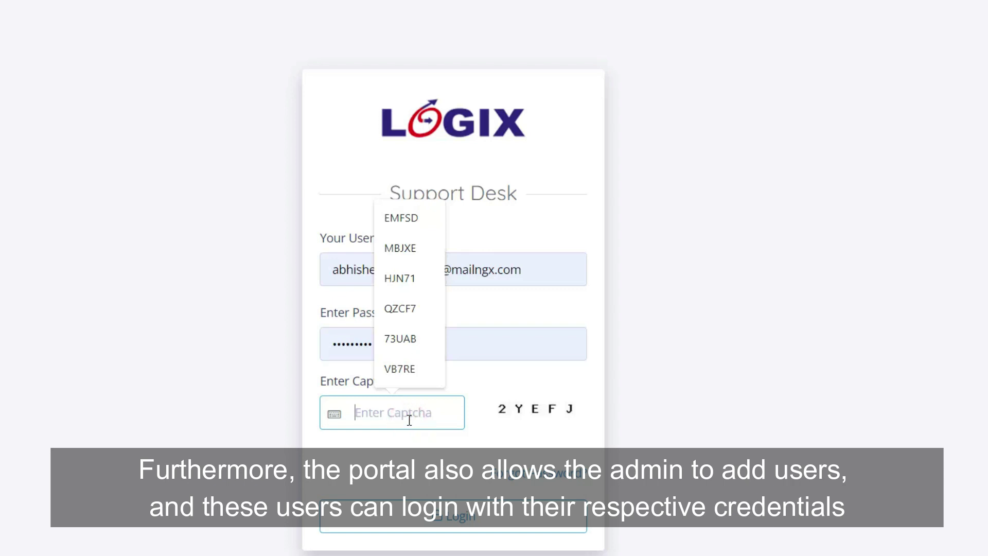
text(2Y)
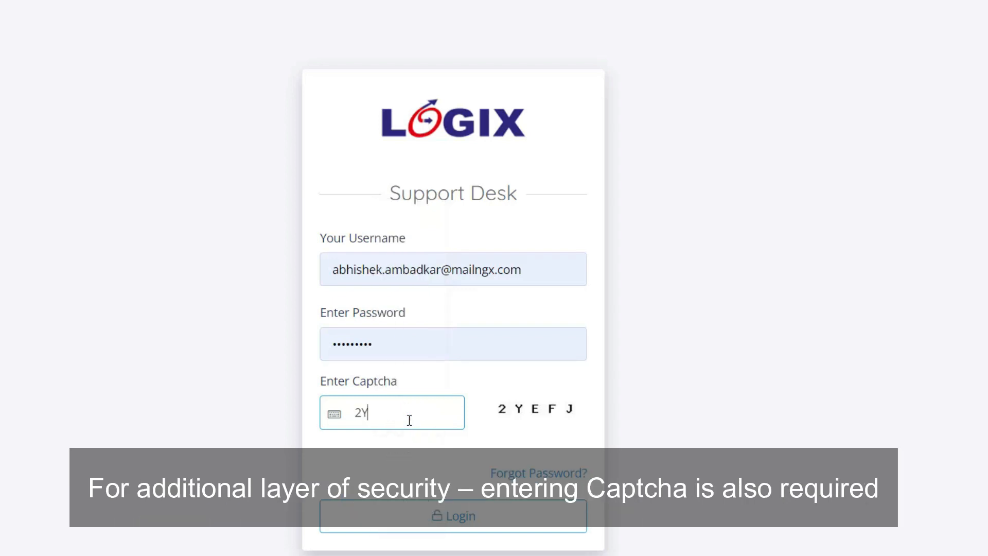
text(EFJ)
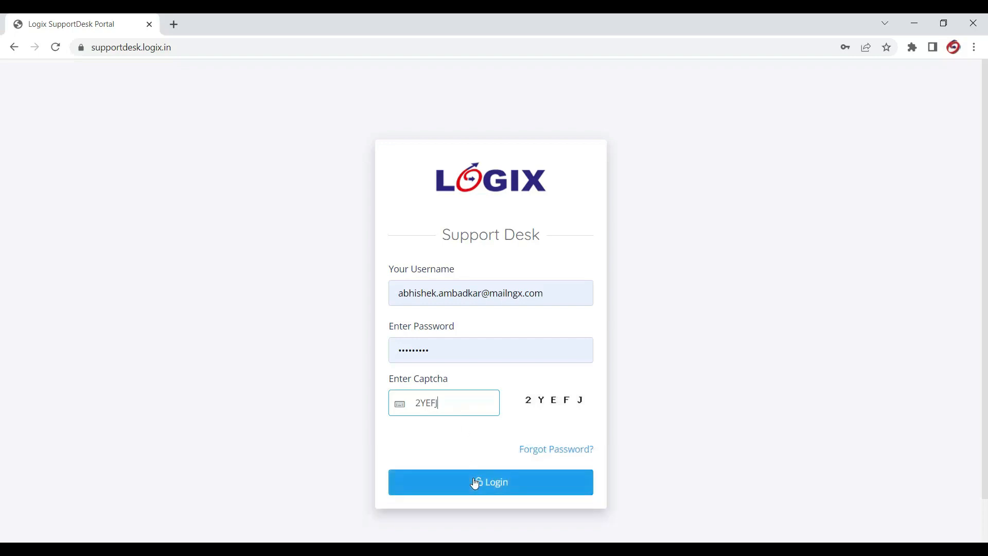
click(490, 482)
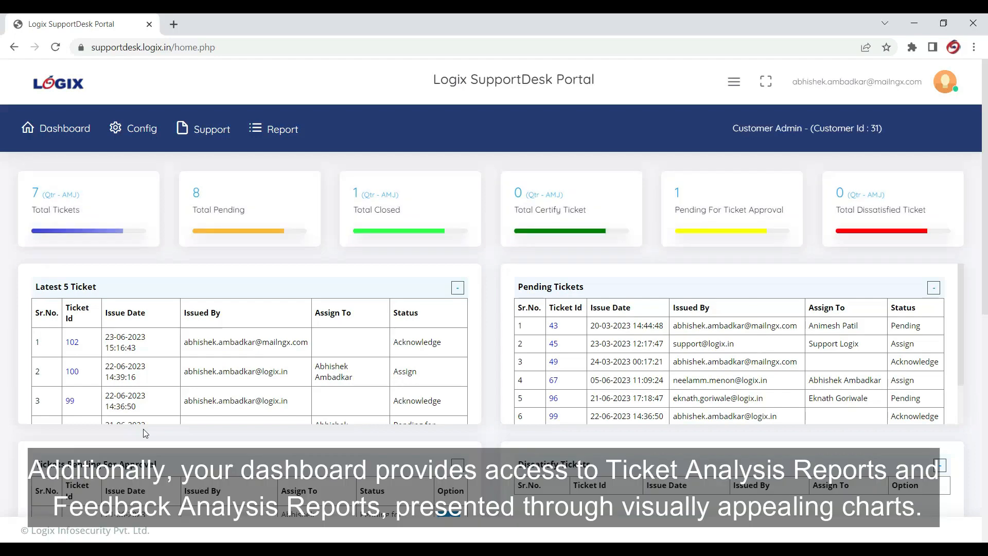
Scroll the dashboard to view pending tickets and analysis charts, then return to the top.
scroll(down, 3)
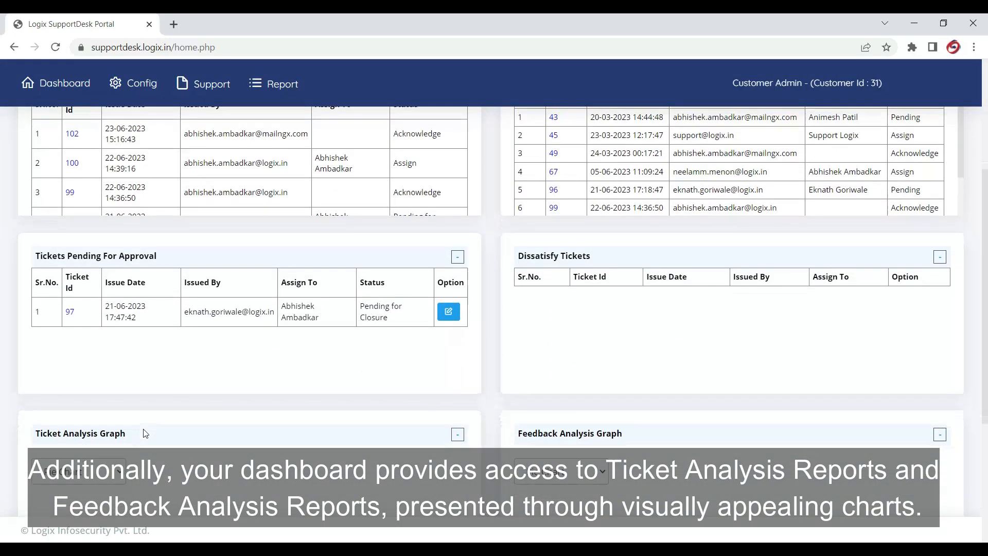
scroll(down, 3)
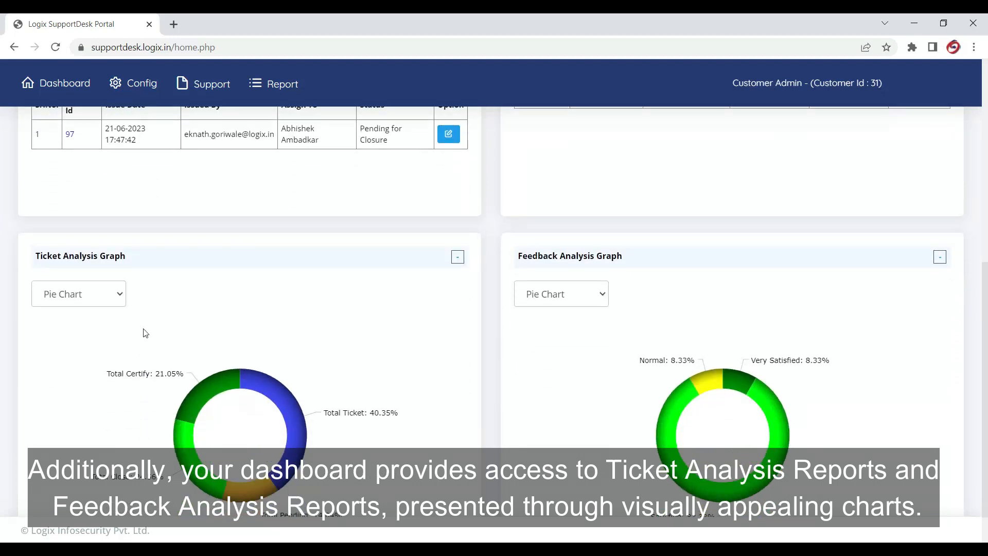
mouse_move(120, 280)
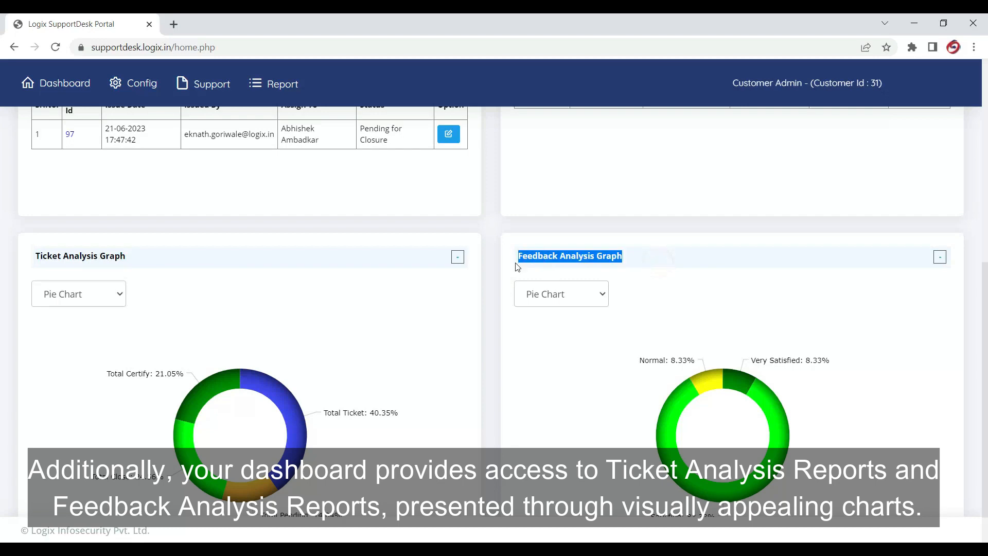
scroll(up, 3)
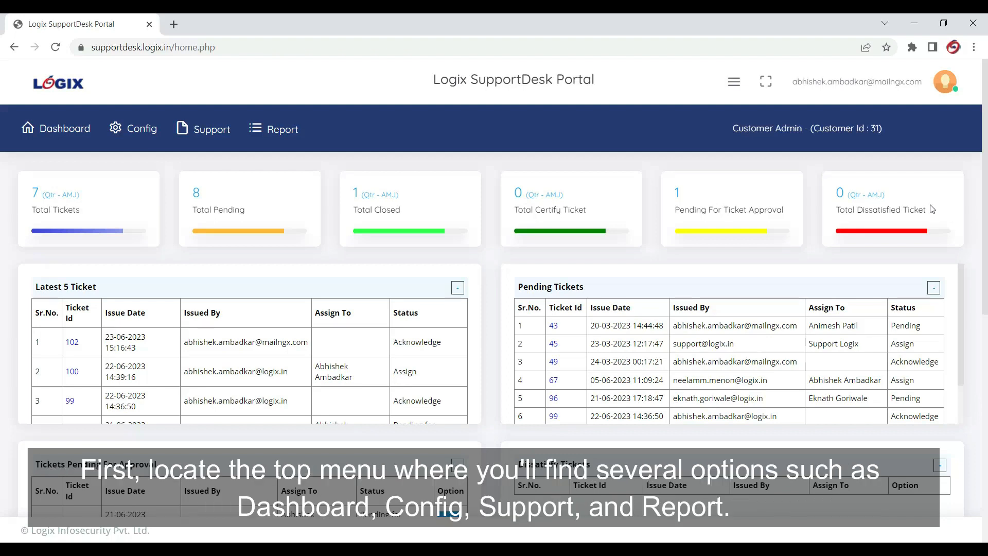
Browse the Support and Report menus and go to Support > Open Ticket.
click(212, 129)
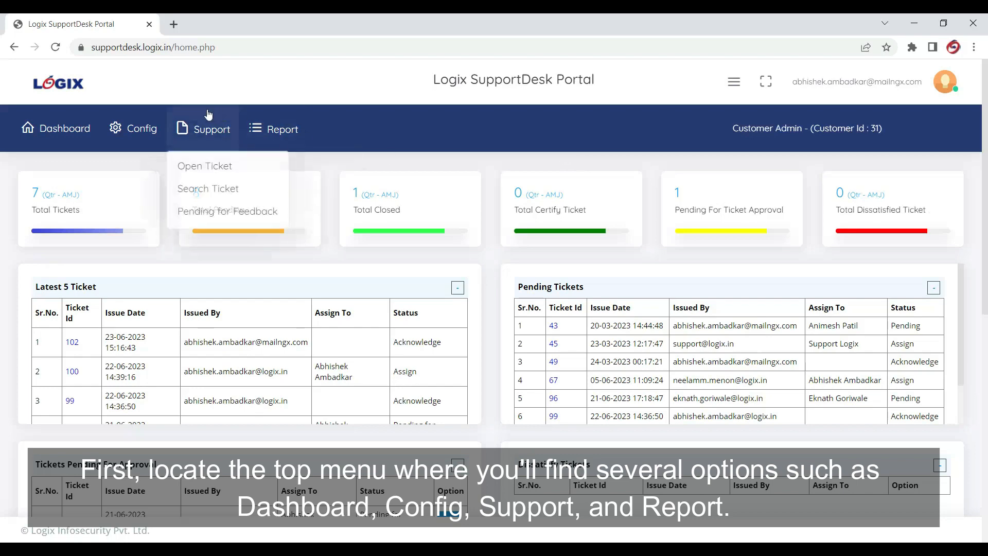
click(132, 128)
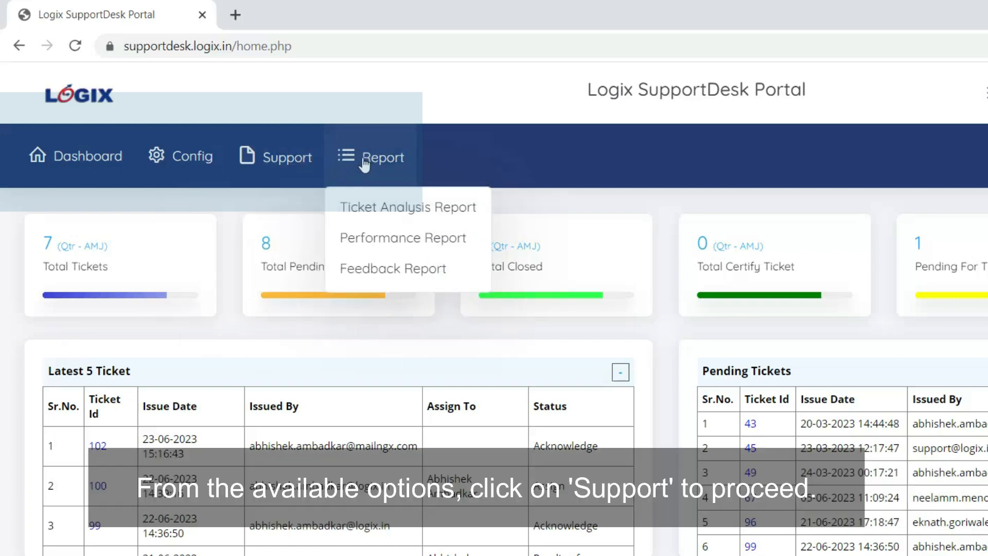
click(288, 157)
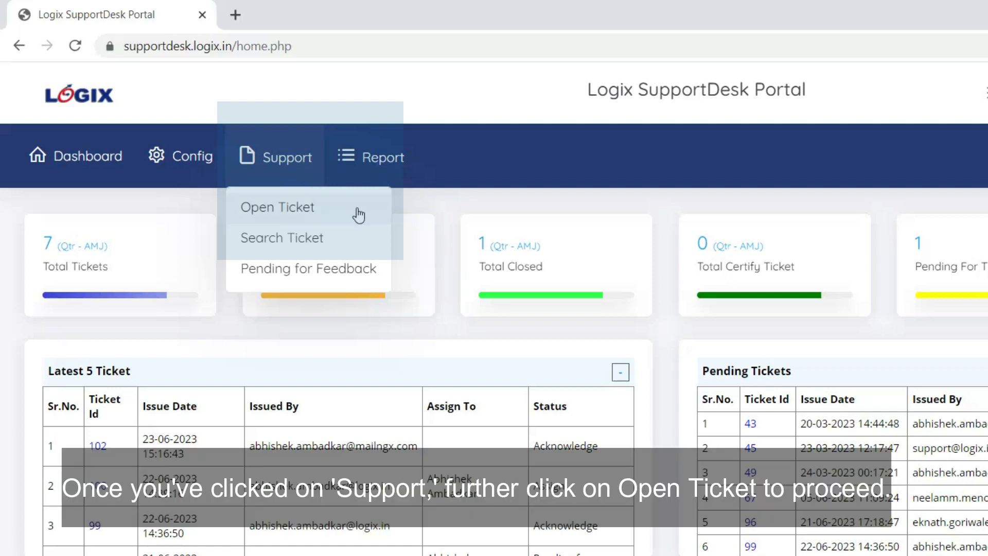
click(276, 206)
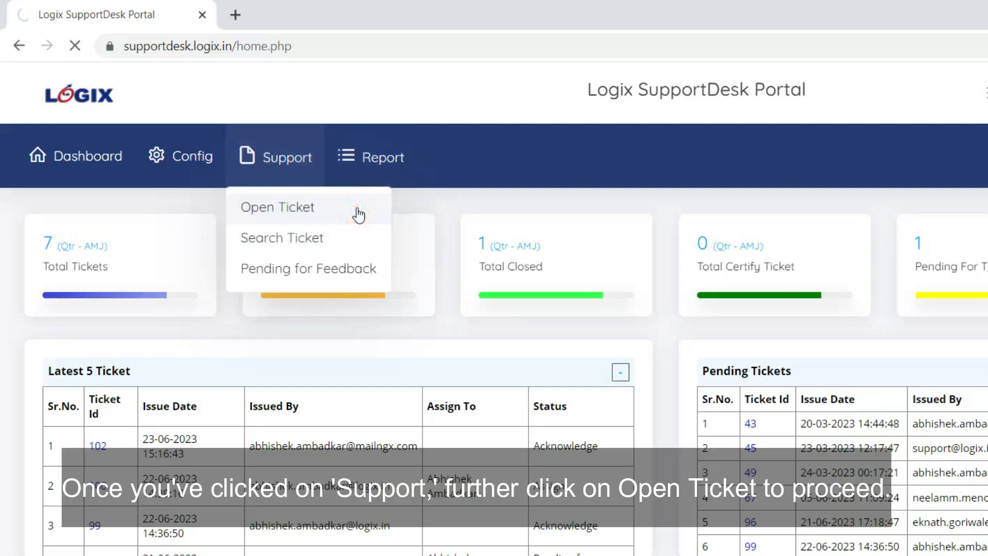
click(277, 207)
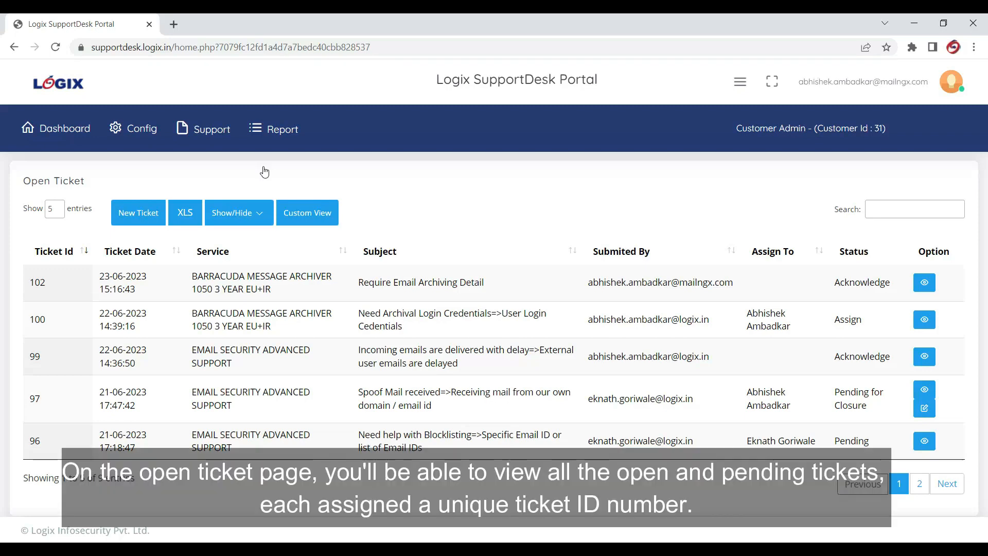
mouse_move(345, 196)
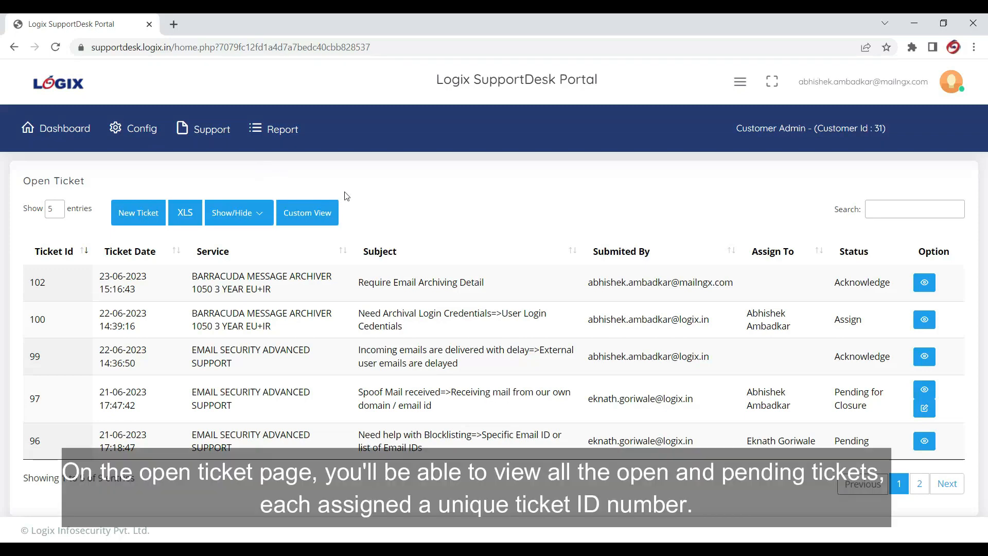
mouse_move(53, 251)
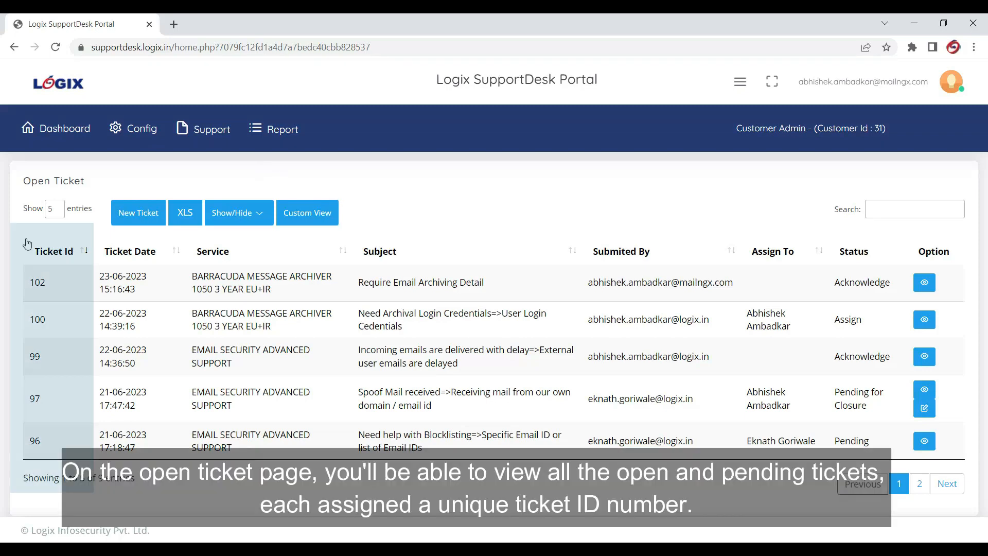
mouse_move(56, 269)
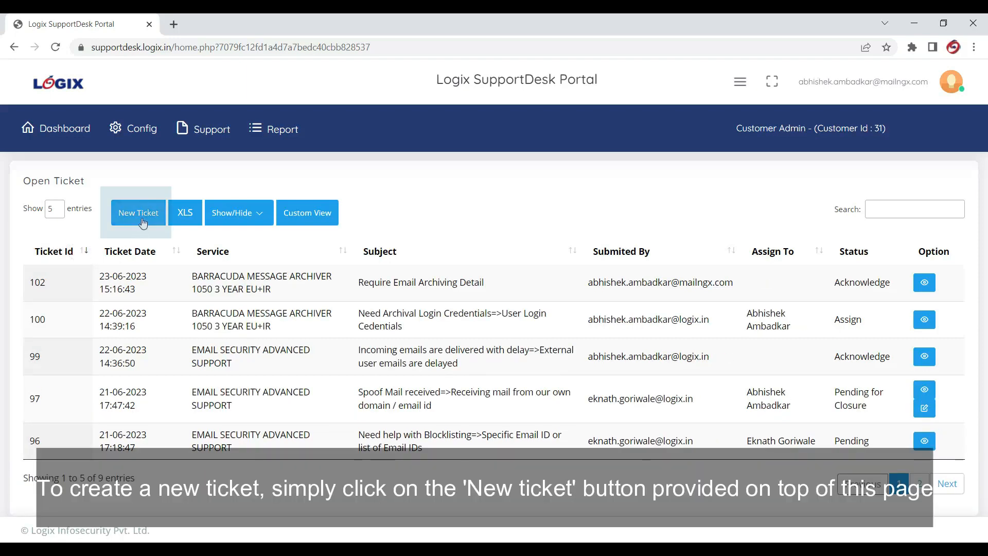
Start a new ticket from the New Ticket button above the ticket table.
click(137, 212)
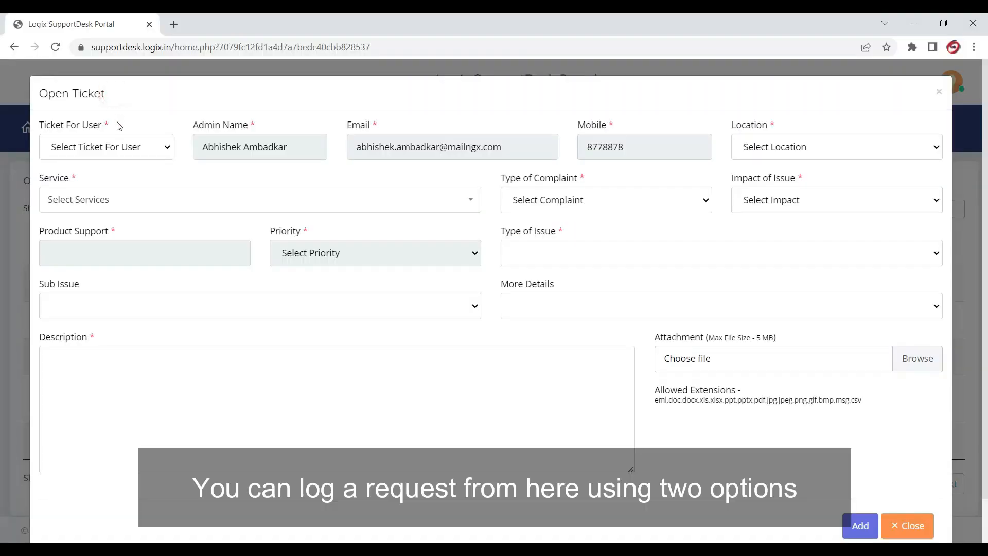
Set Ticket For User to Self, then switch it to On behalf of Admin User.
click(106, 148)
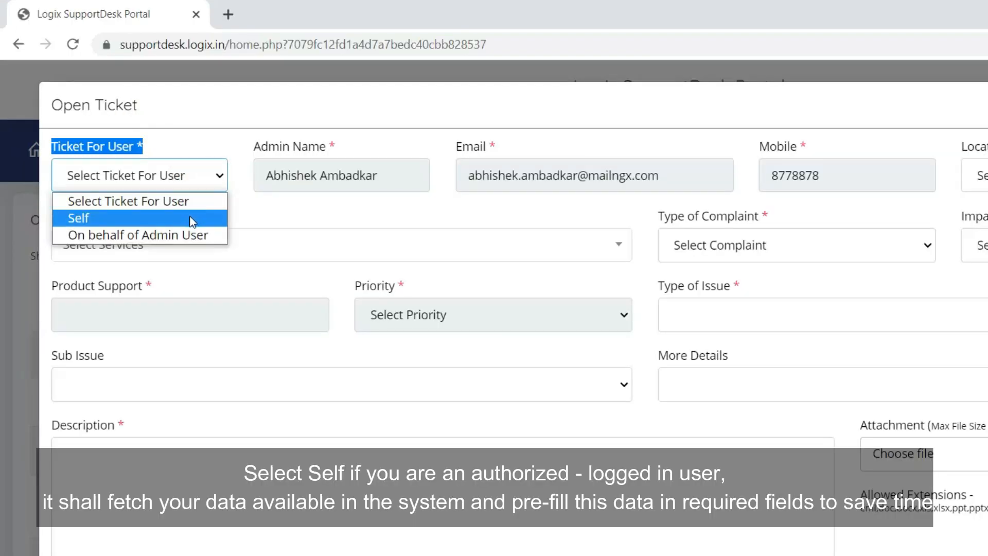
click(139, 217)
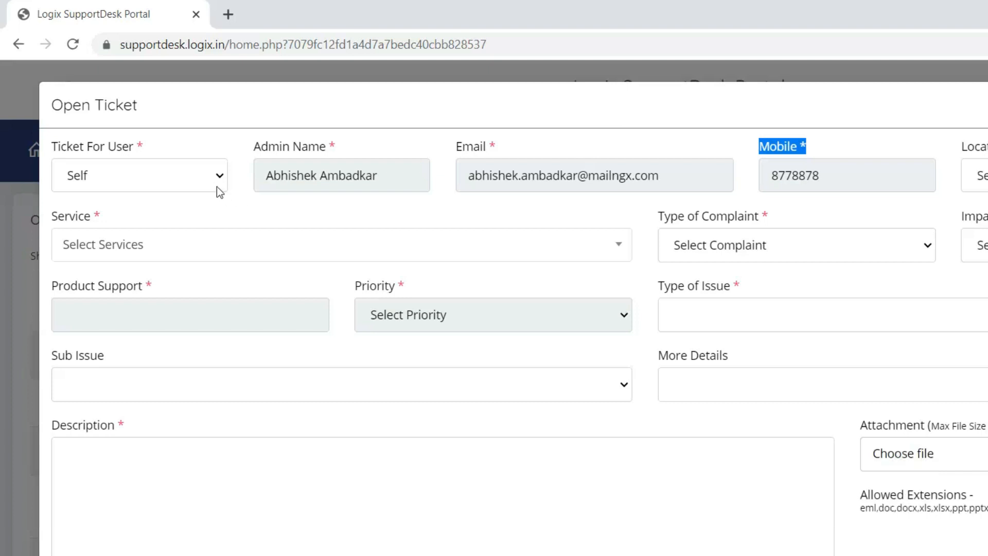
click(139, 175)
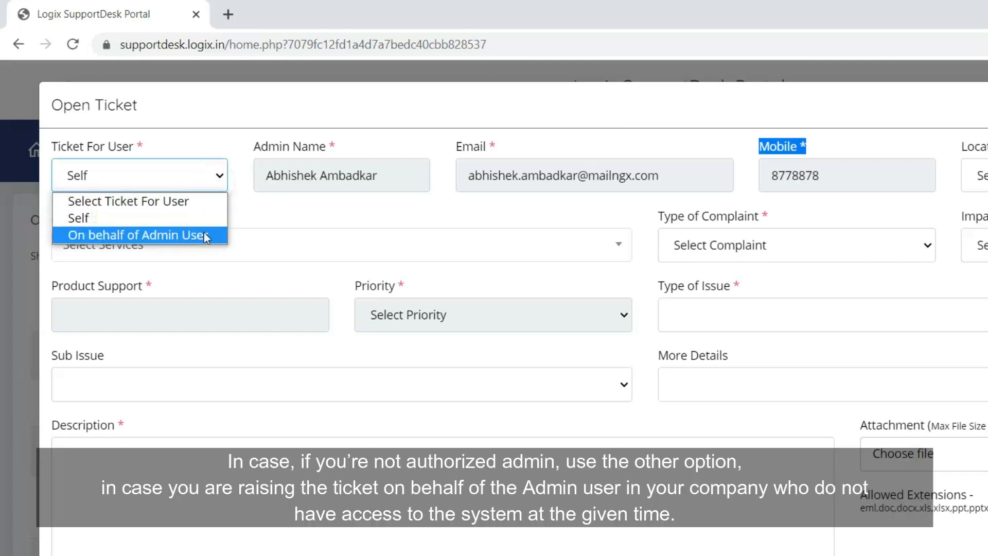
click(137, 235)
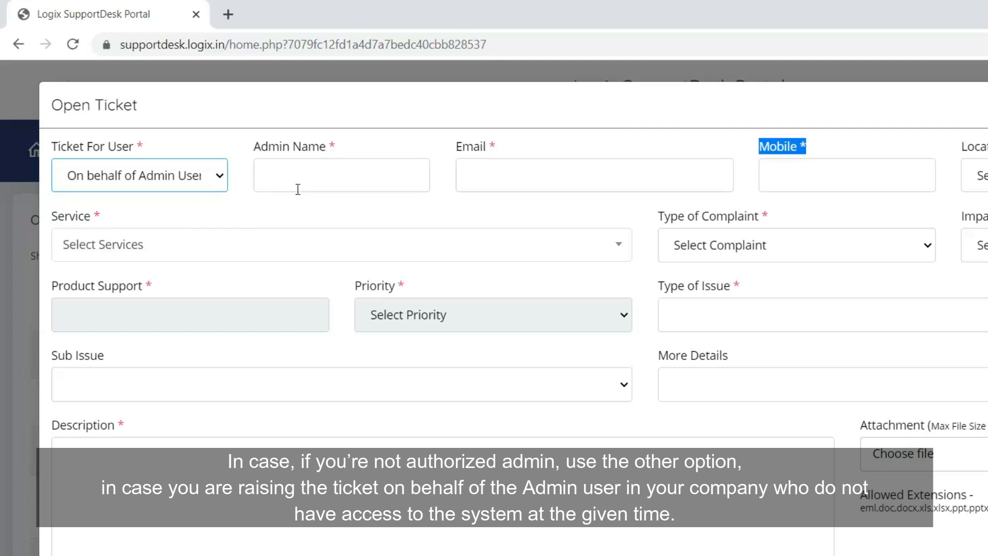
mouse_move(349, 151)
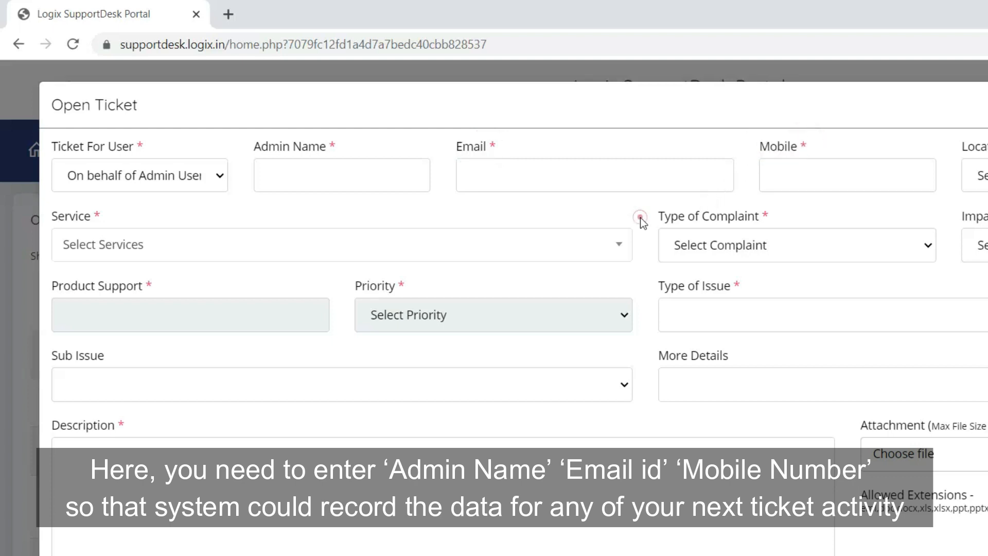
mouse_move(223, 193)
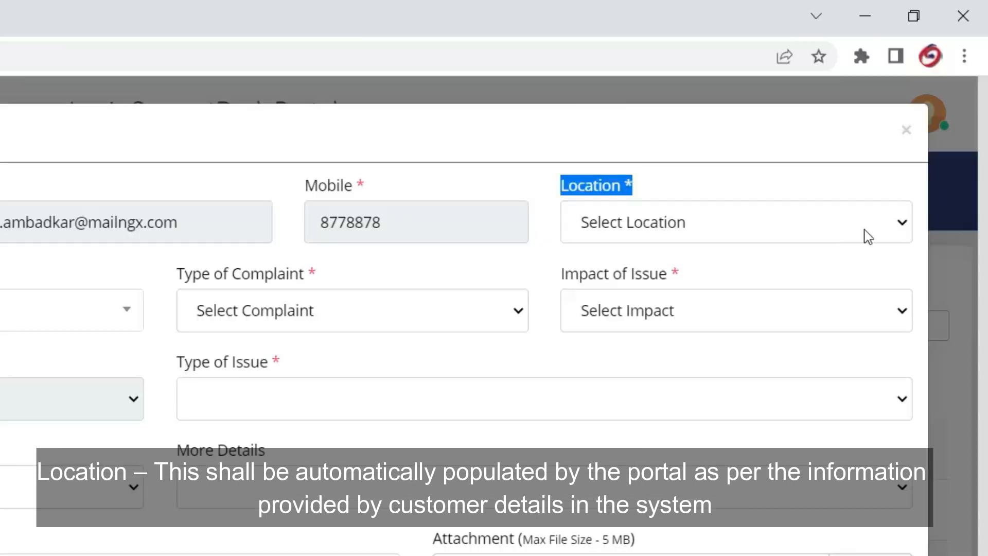
Choose MUMBAI Dadar as the ticket's location.
click(731, 222)
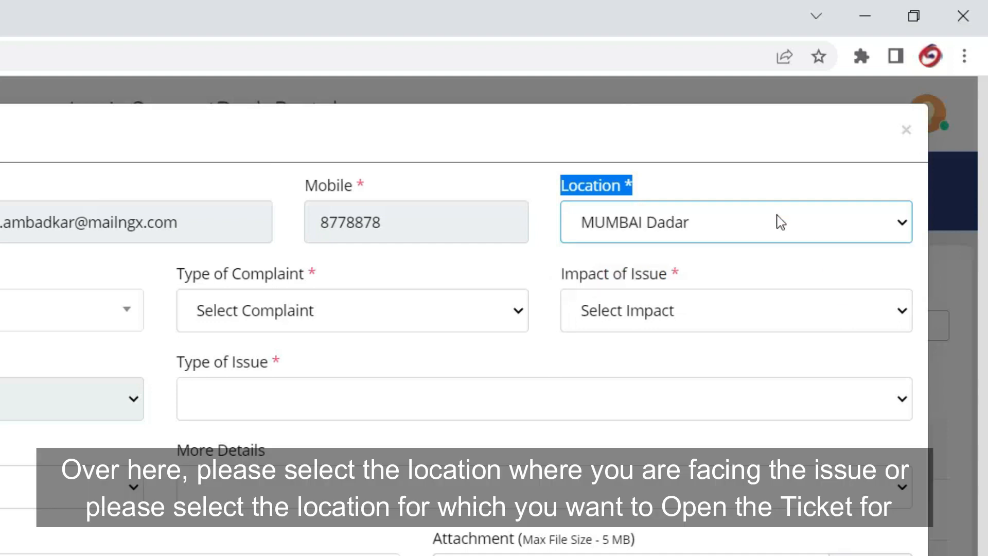
mouse_move(781, 214)
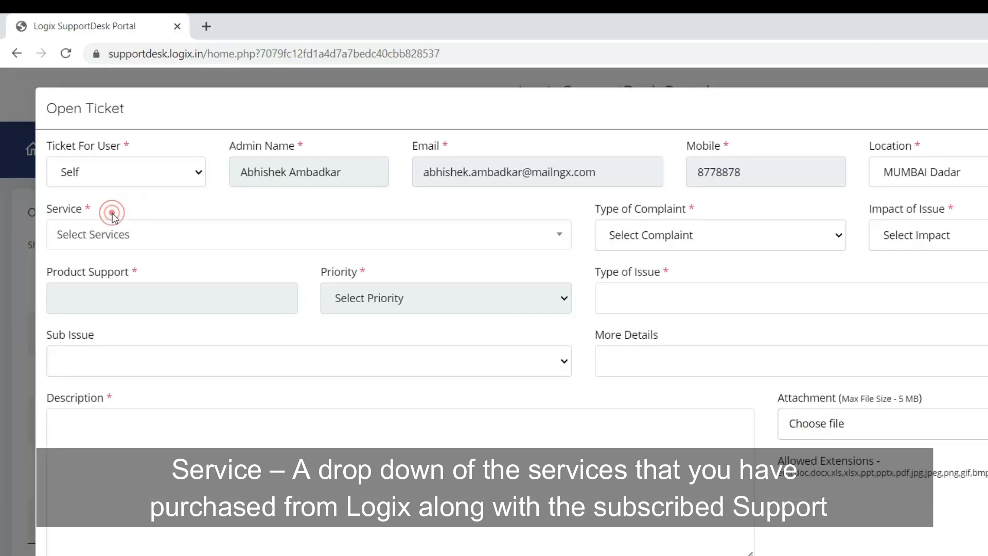
Select EMAIL SECURITY - EMAIL SECURITY ADVANCED SUPPORT as the ticket's service.
click(308, 235)
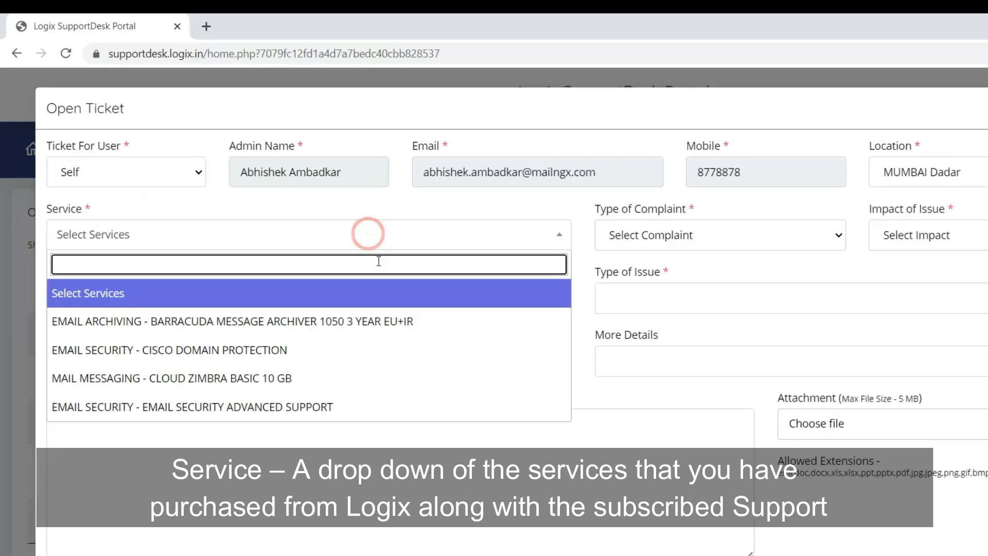
mouse_move(403, 378)
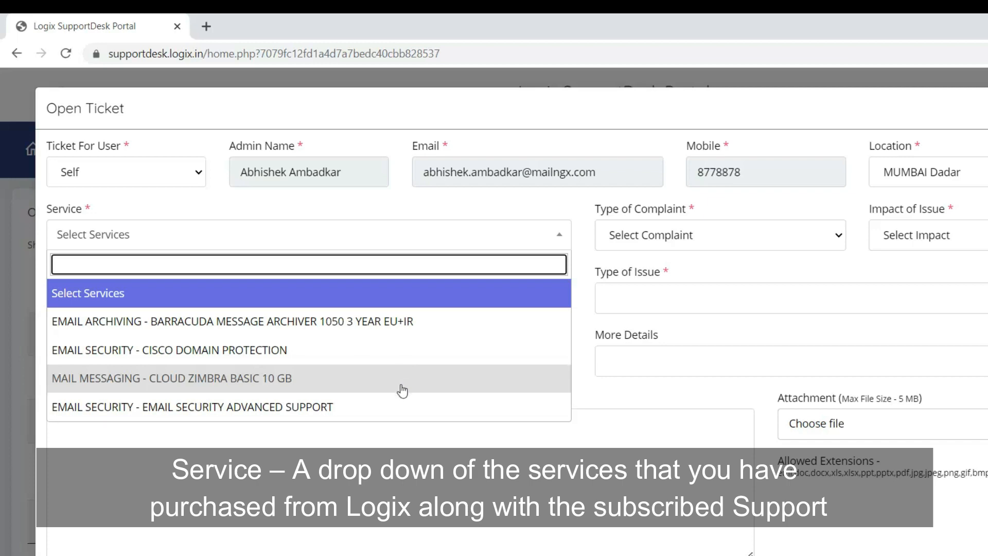
mouse_move(398, 372)
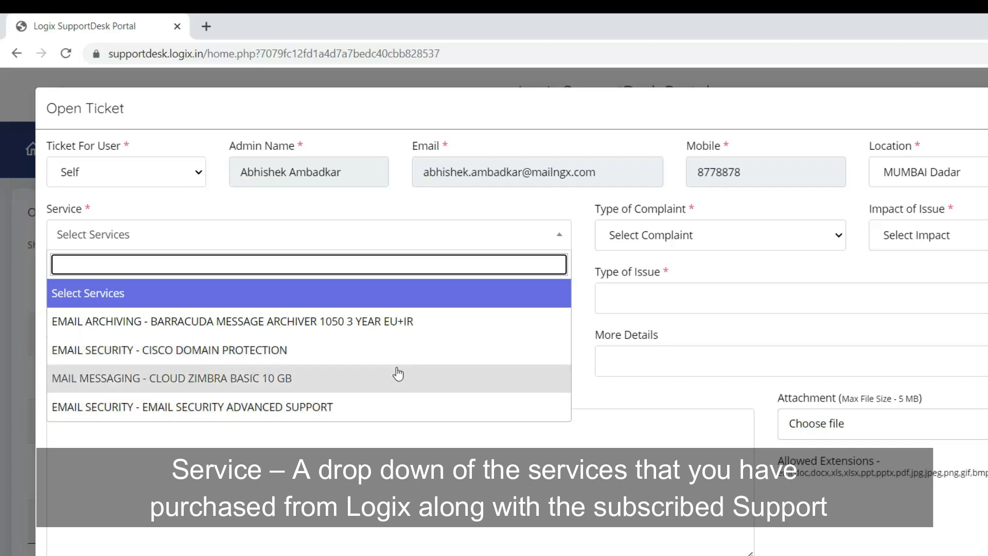
click(191, 406)
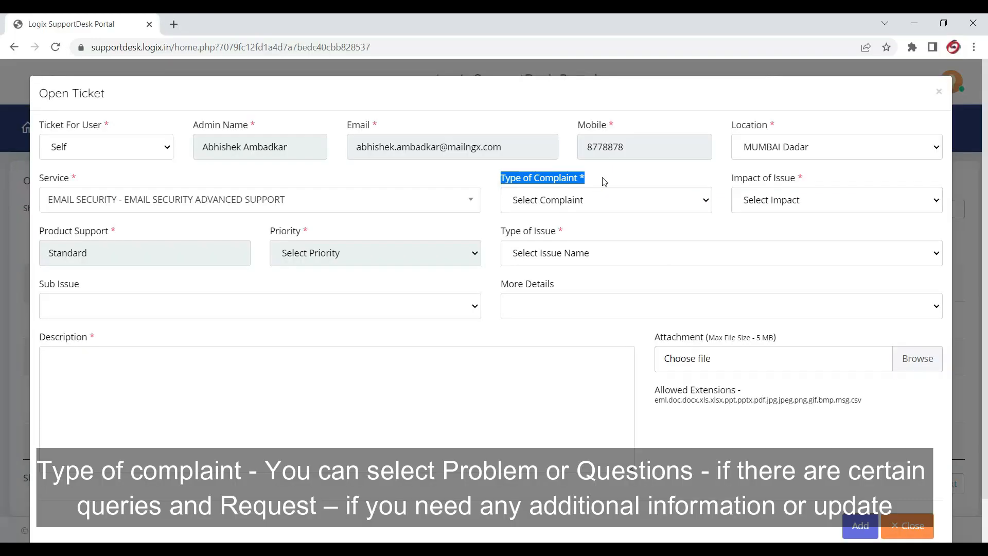
Set Type of Complaint to Problem, giving the ticket High priority.
click(605, 200)
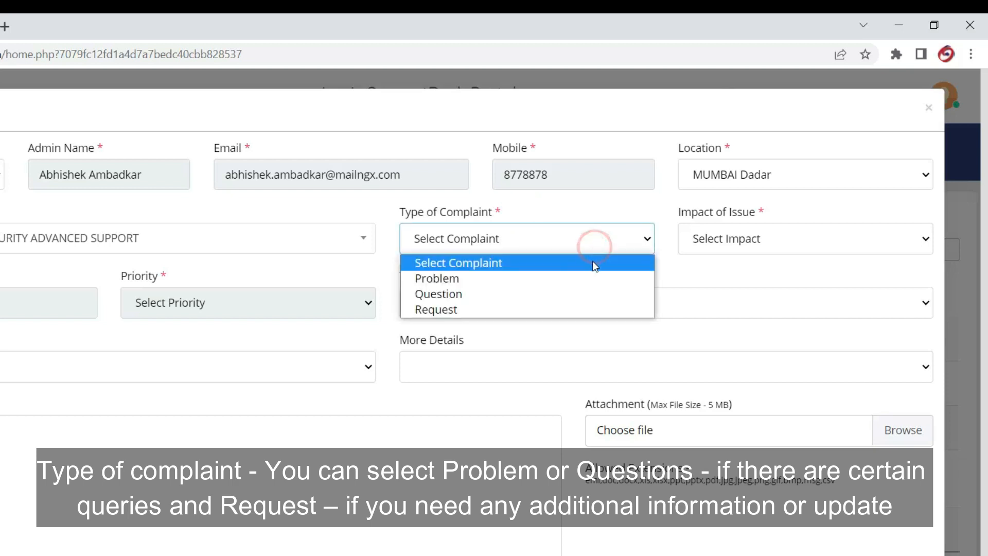
click(436, 279)
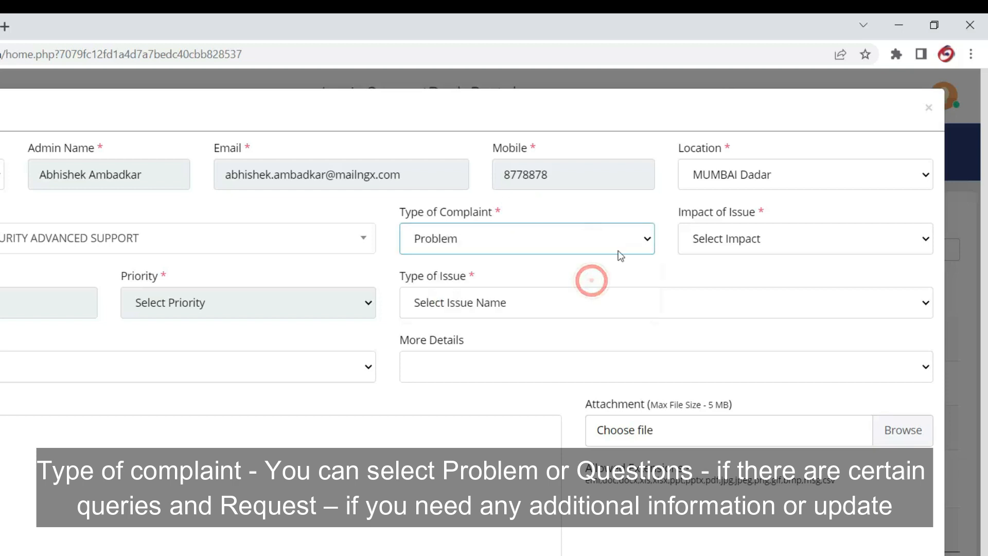
click(247, 303)
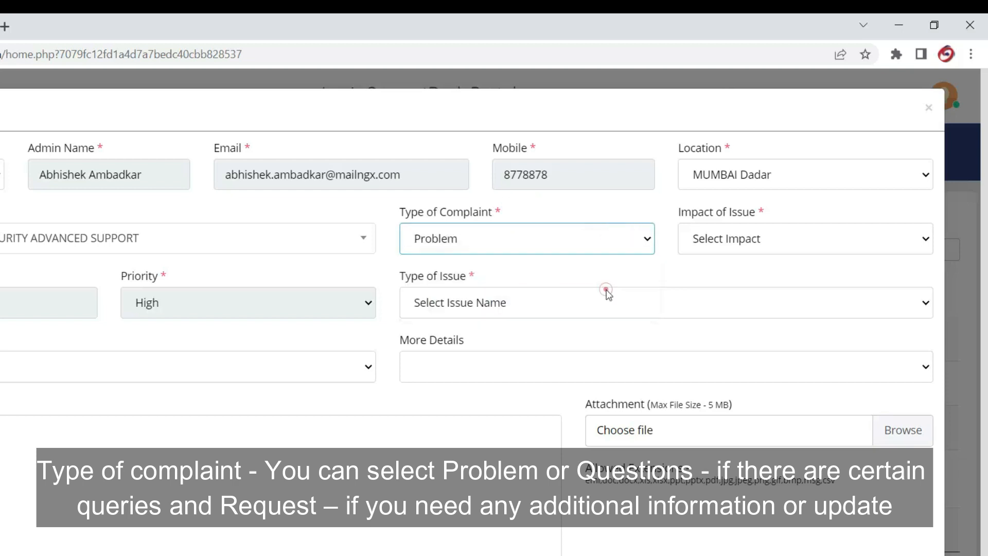
click(526, 238)
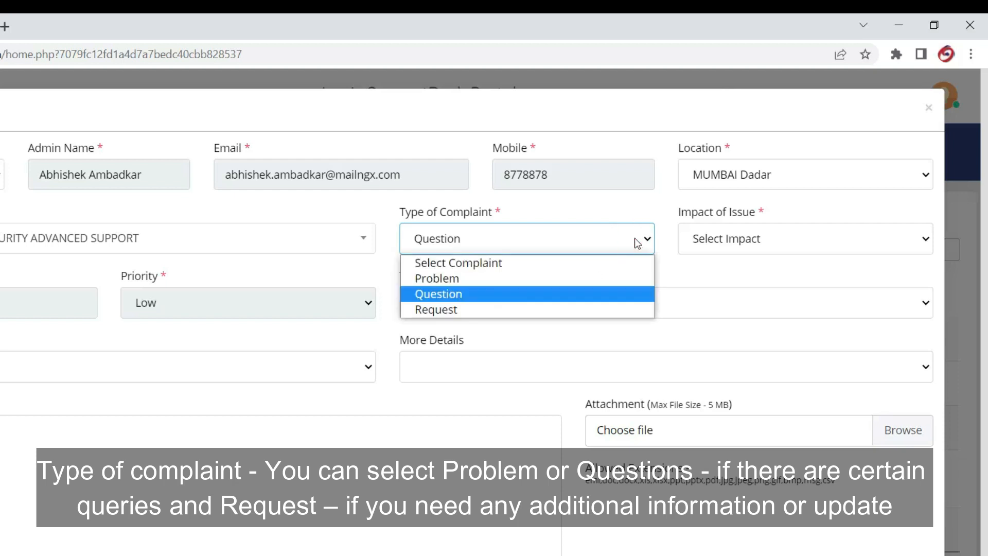
click(438, 294)
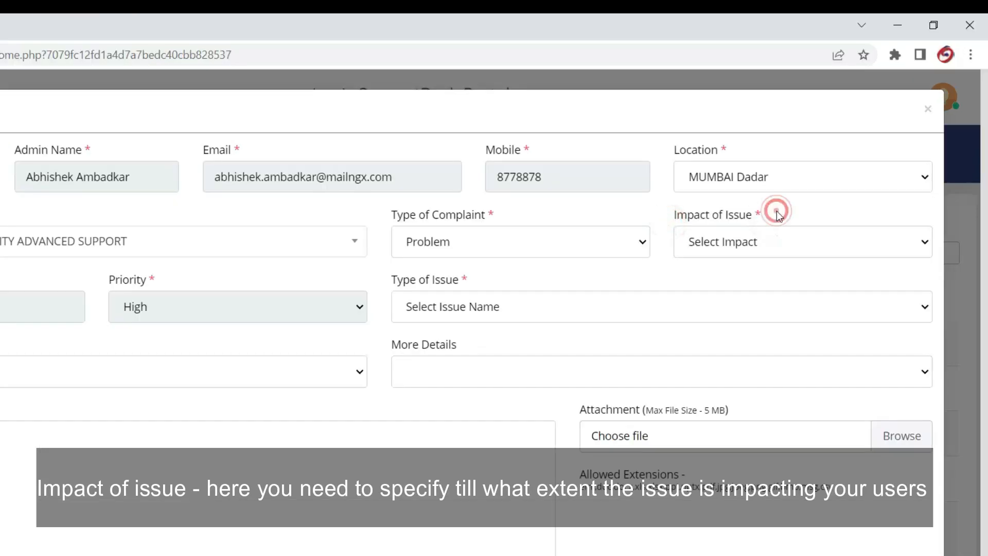
Set impact to Less than 50% users Impacted and sub issue to Error while sending mails.
click(802, 241)
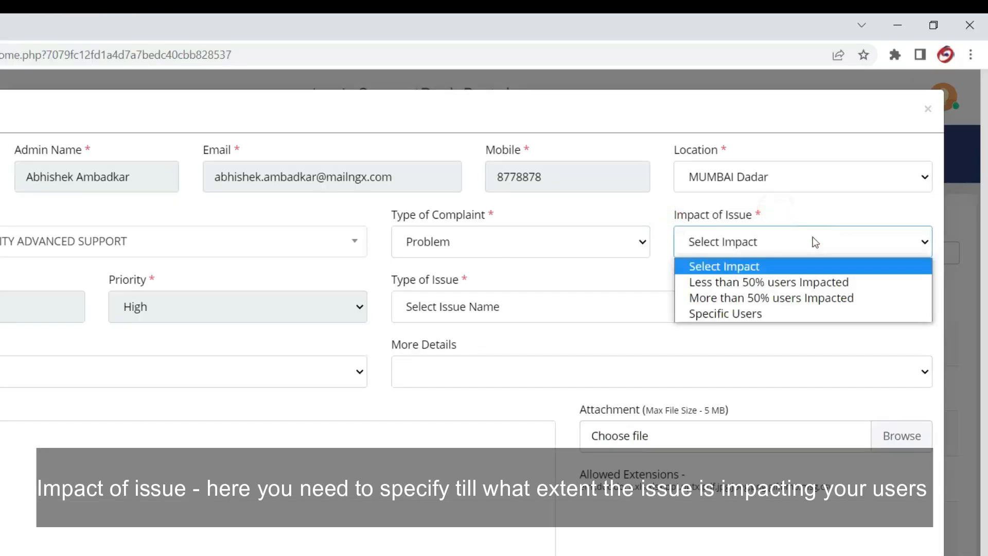
mouse_move(861, 283)
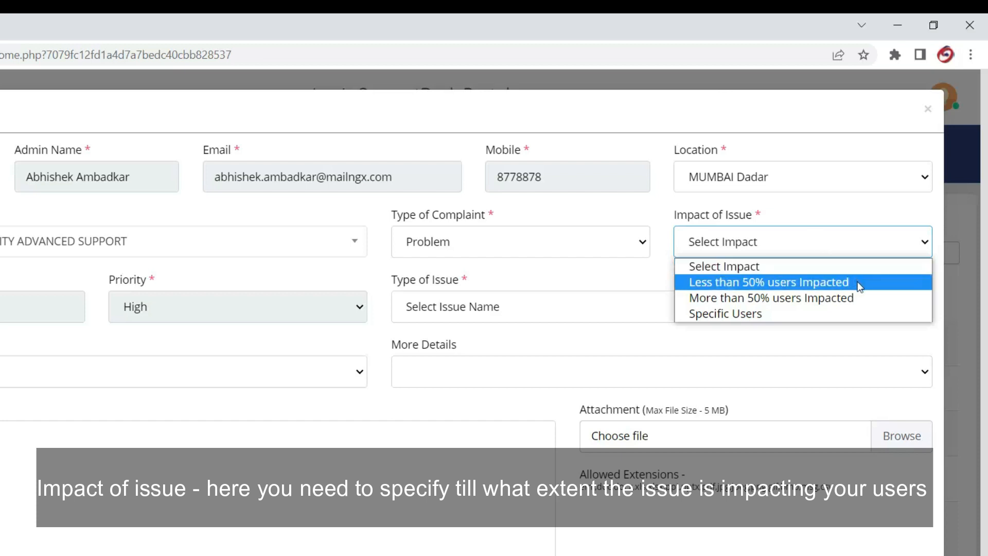
click(768, 282)
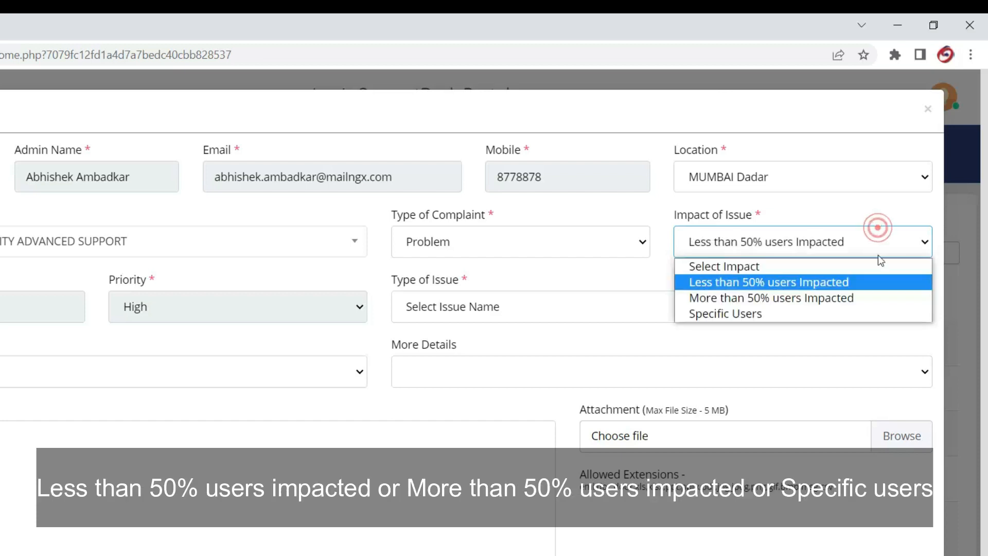
click(771, 297)
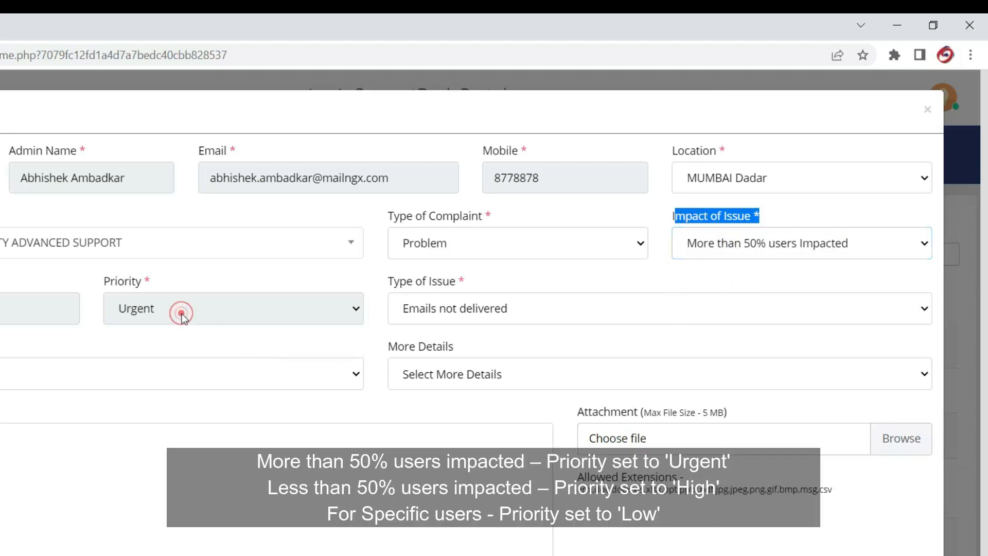
click(801, 243)
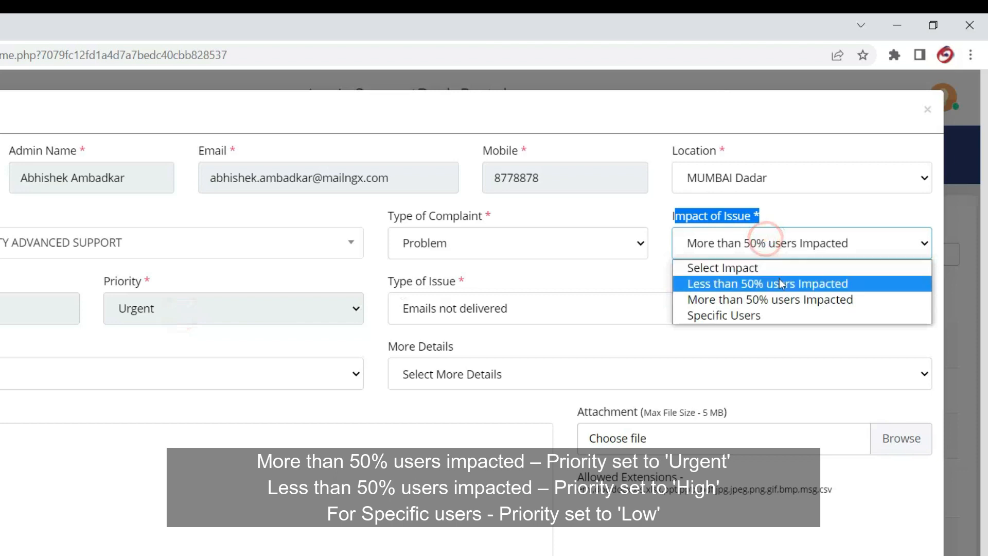
click(768, 285)
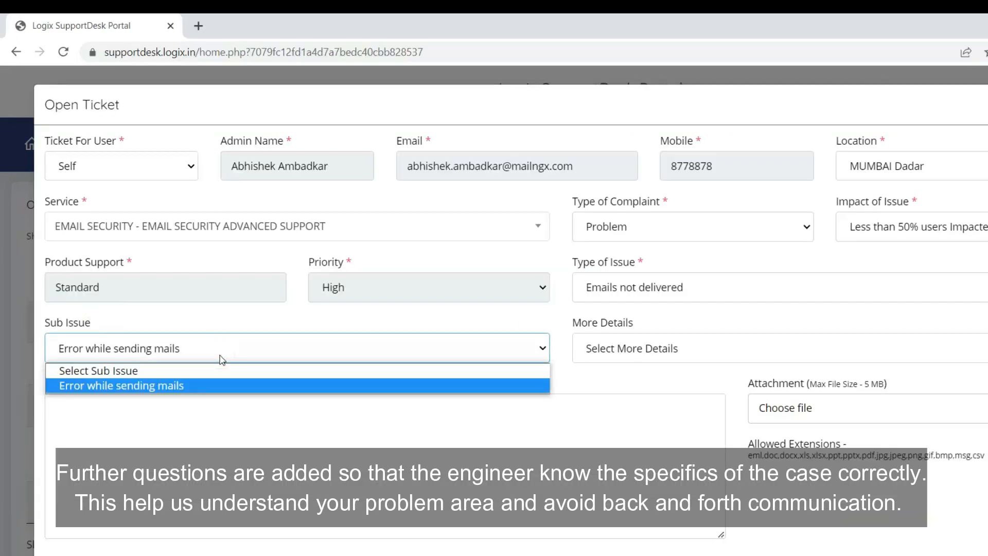
click(122, 385)
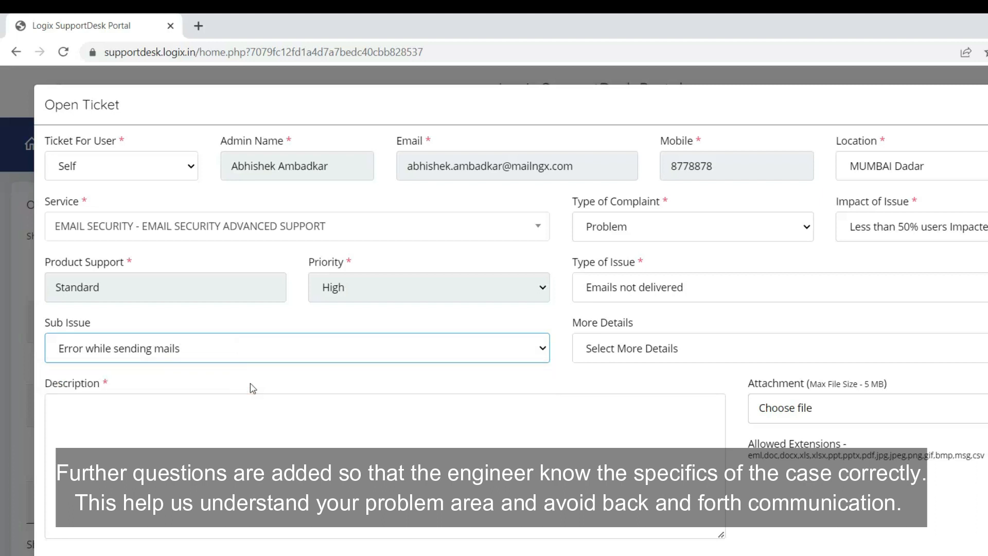
mouse_move(123, 322)
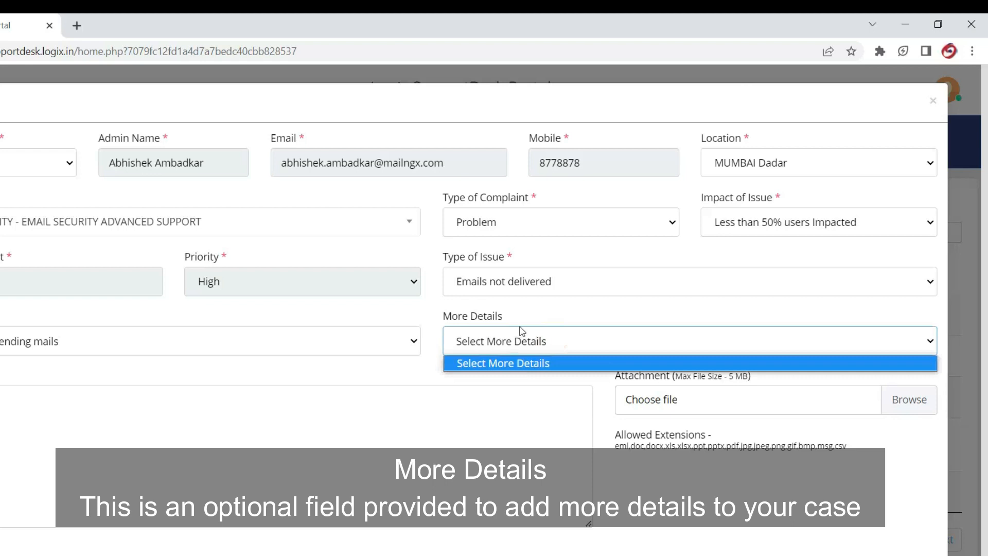
Write the description "Email Issue, please check." and highlight the Allowed Extensions list.
click(502, 362)
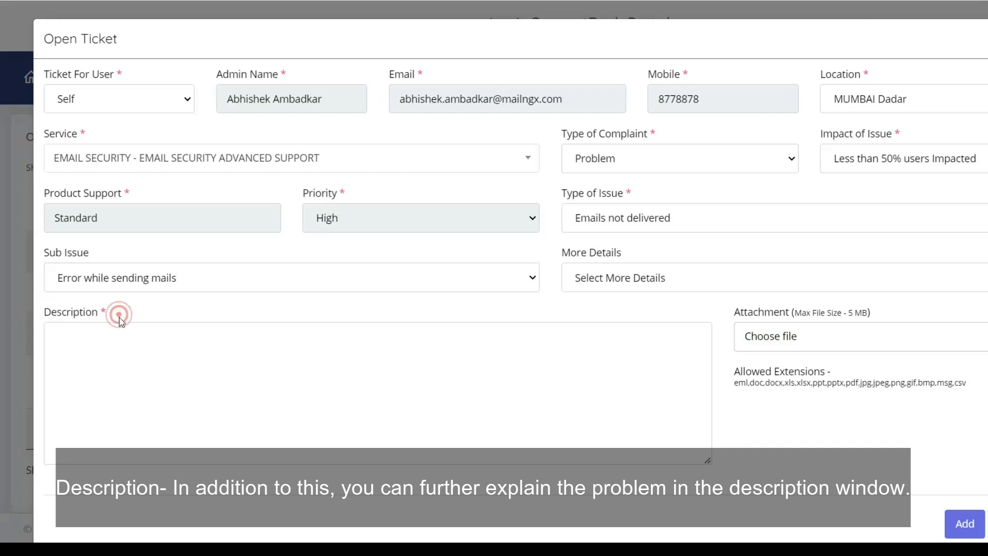
text(Email)
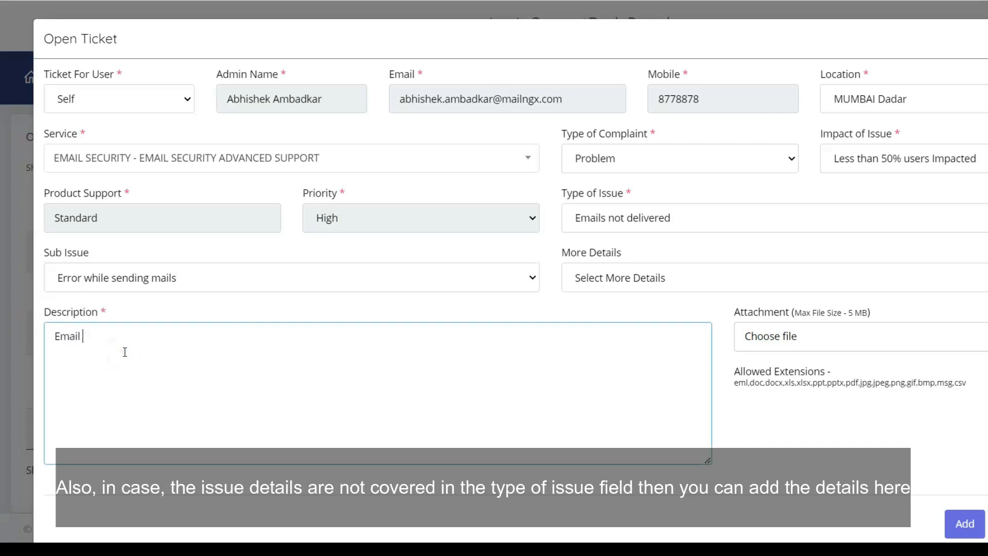
text(Issue.)
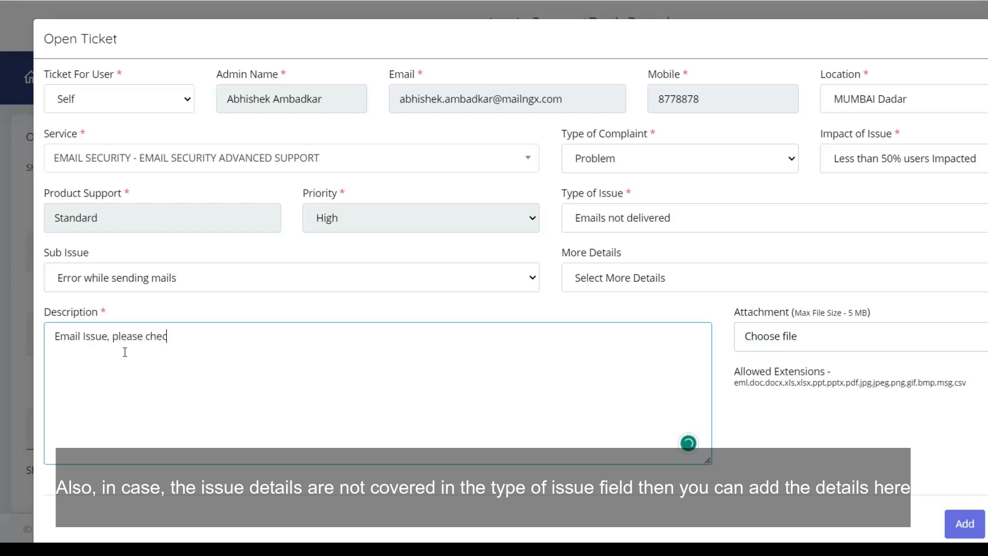
text(k.)
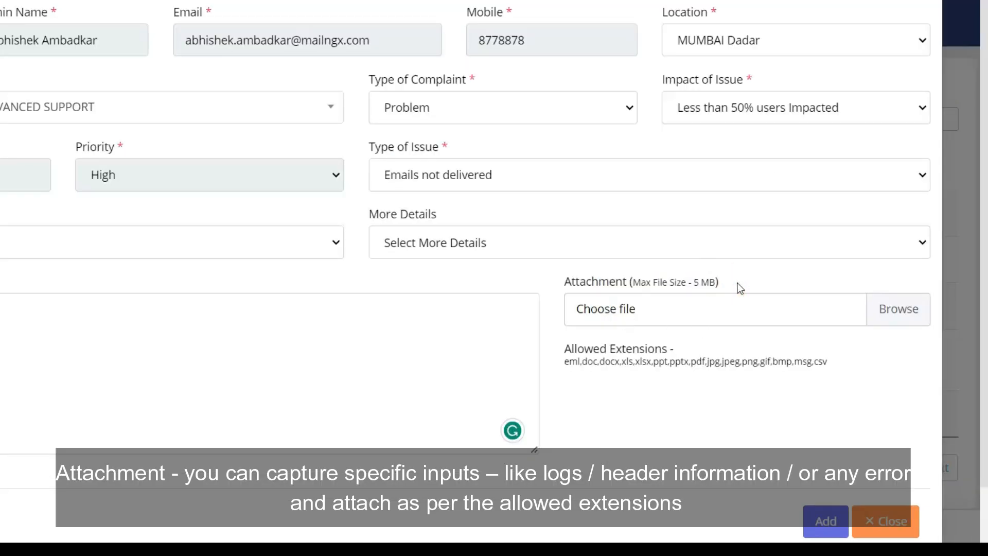
mouse_move(677, 352)
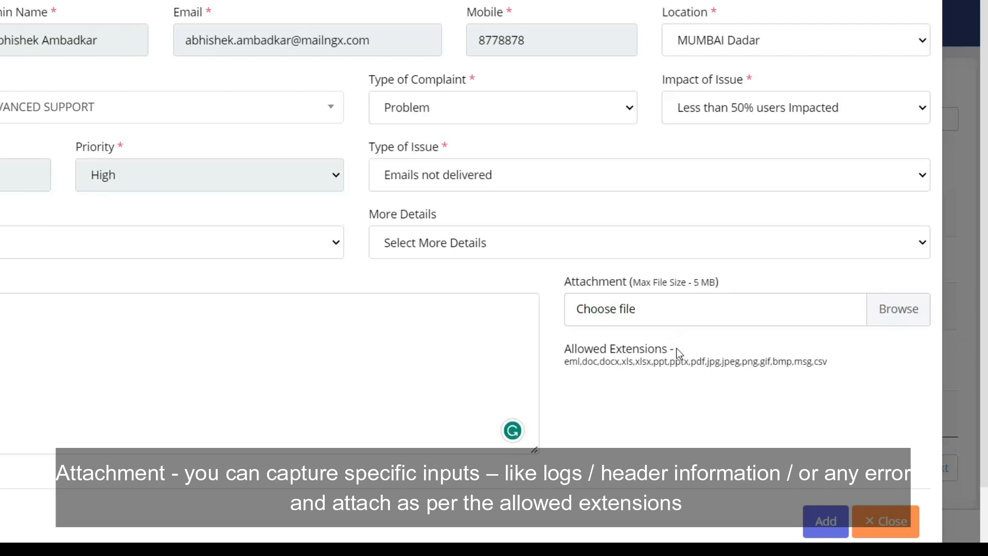
double_click(615, 349)
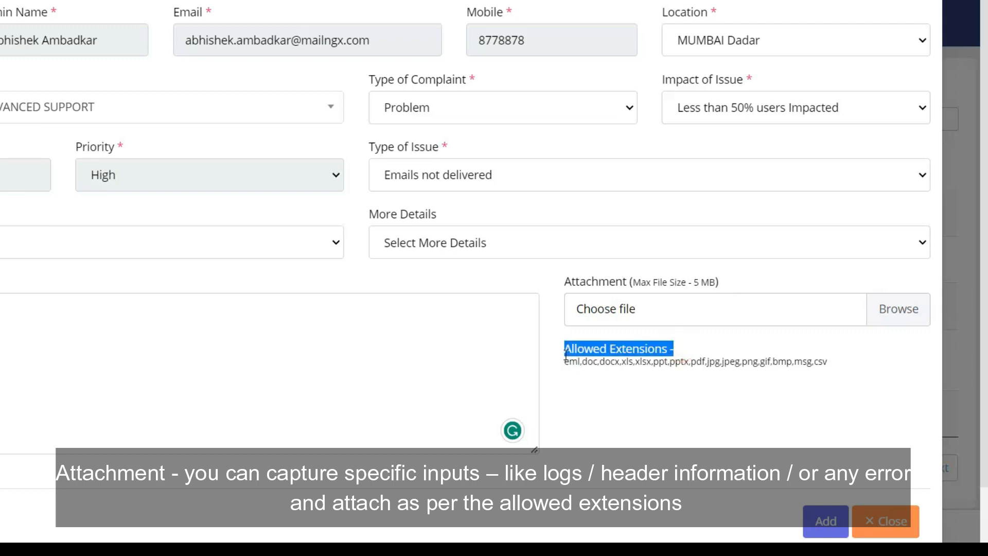
click(573, 375)
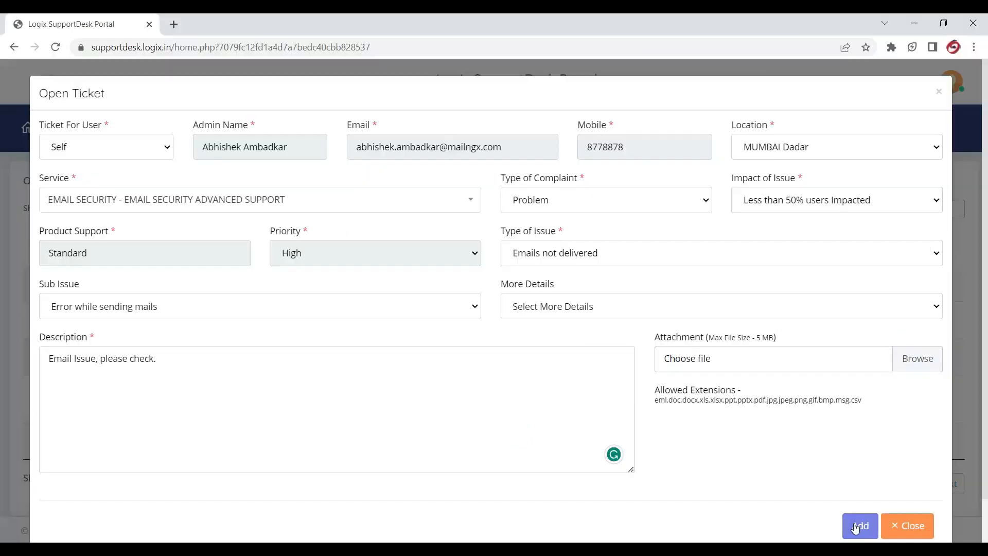
click(858, 526)
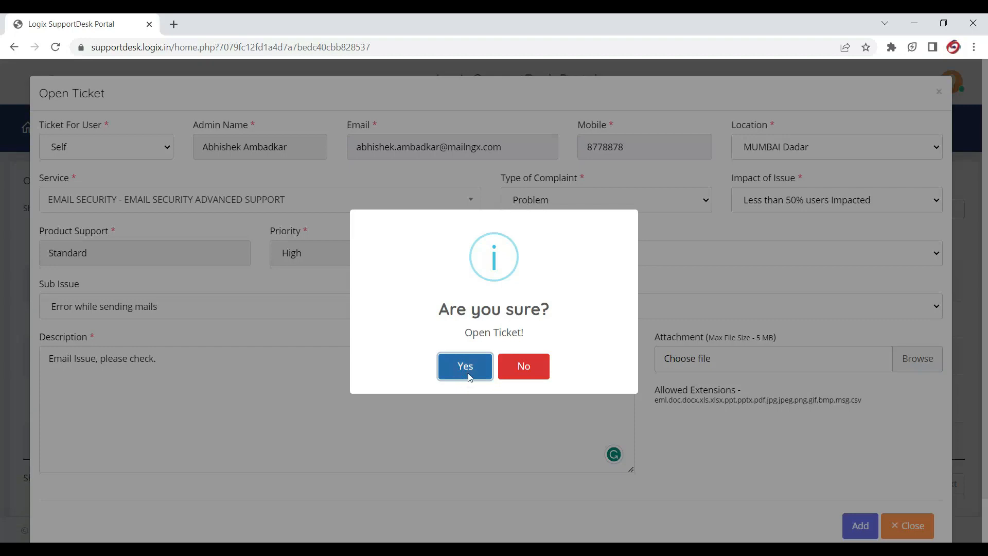
click(464, 366)
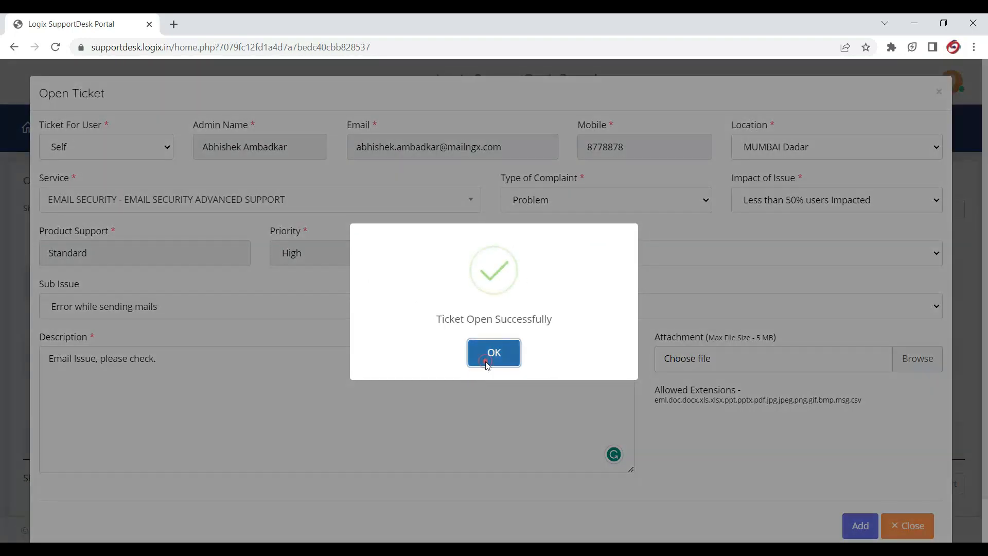
click(494, 352)
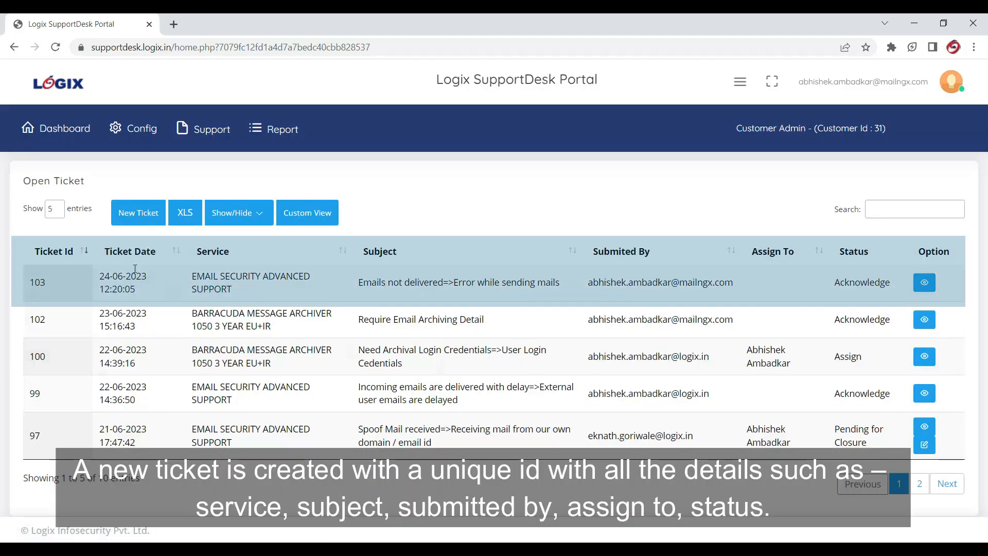
double_click(37, 282)
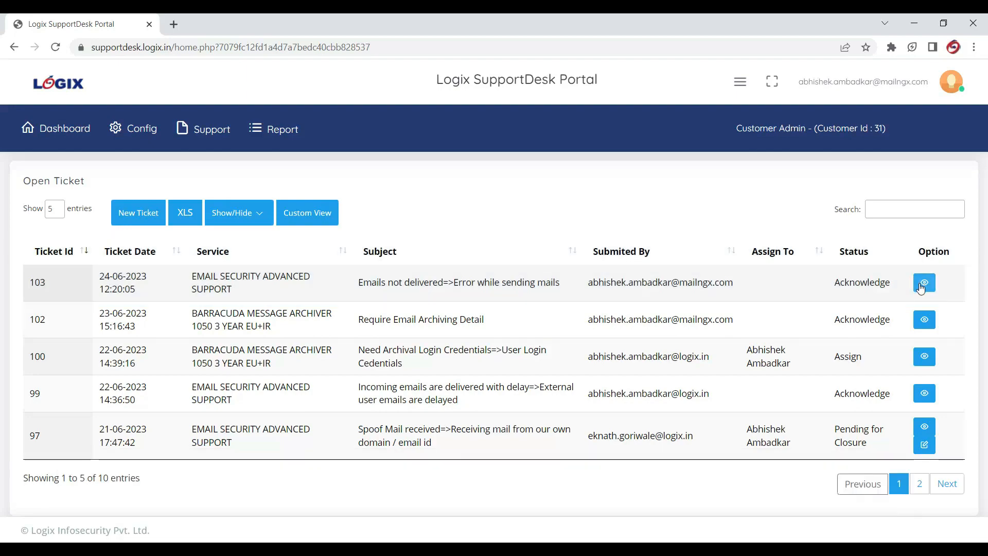
click(924, 282)
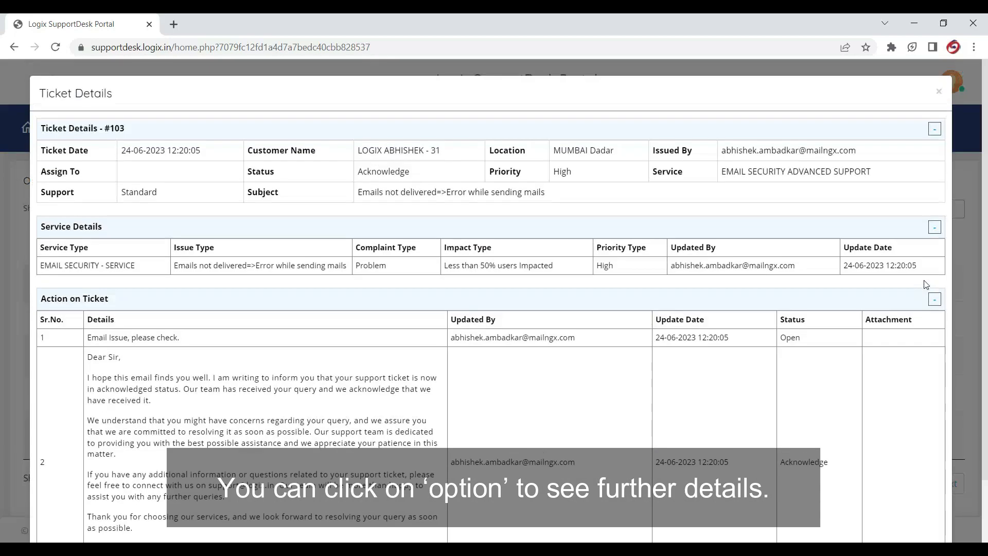
scroll(down, 3)
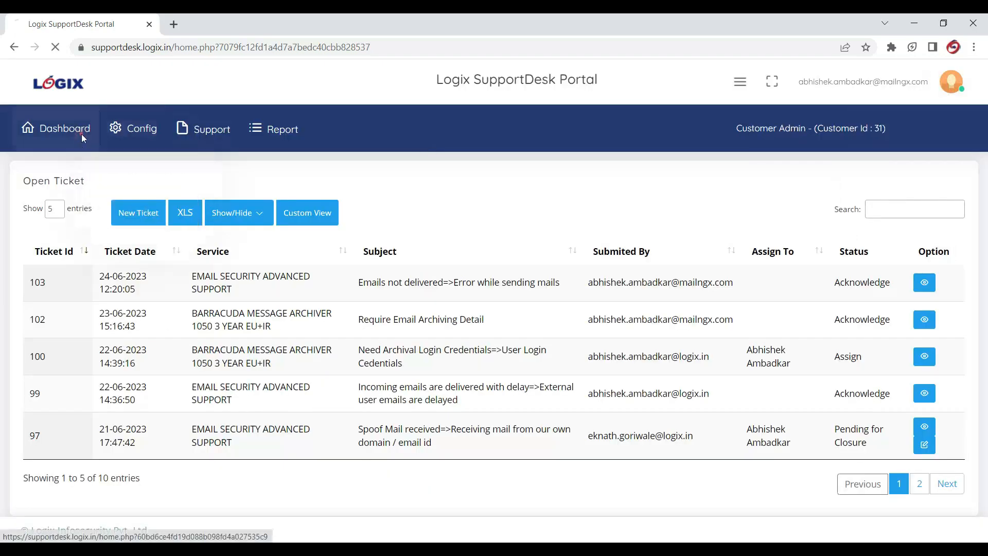
View ticket 103's details from the Latest 5 Ticket list on the dashboard, then dismiss them.
click(56, 128)
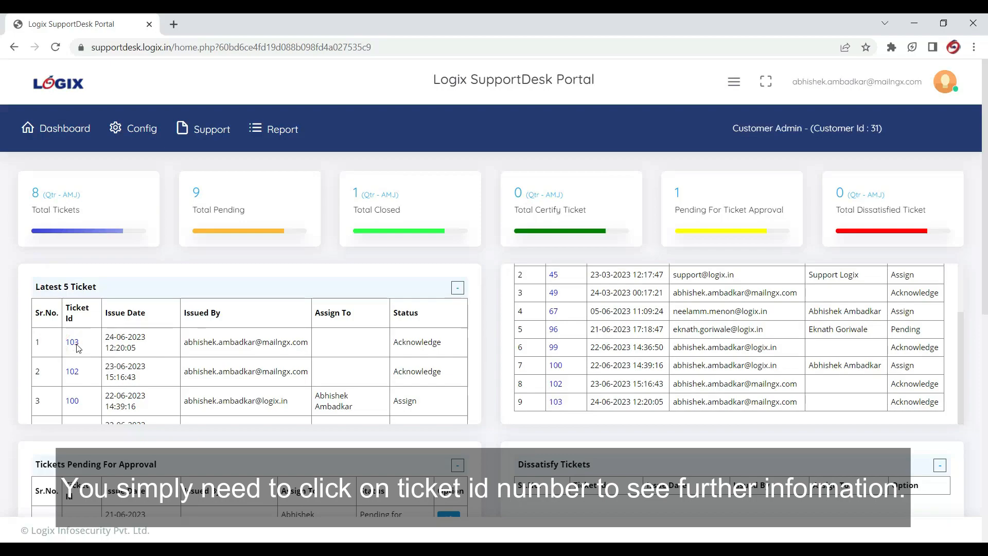
click(72, 341)
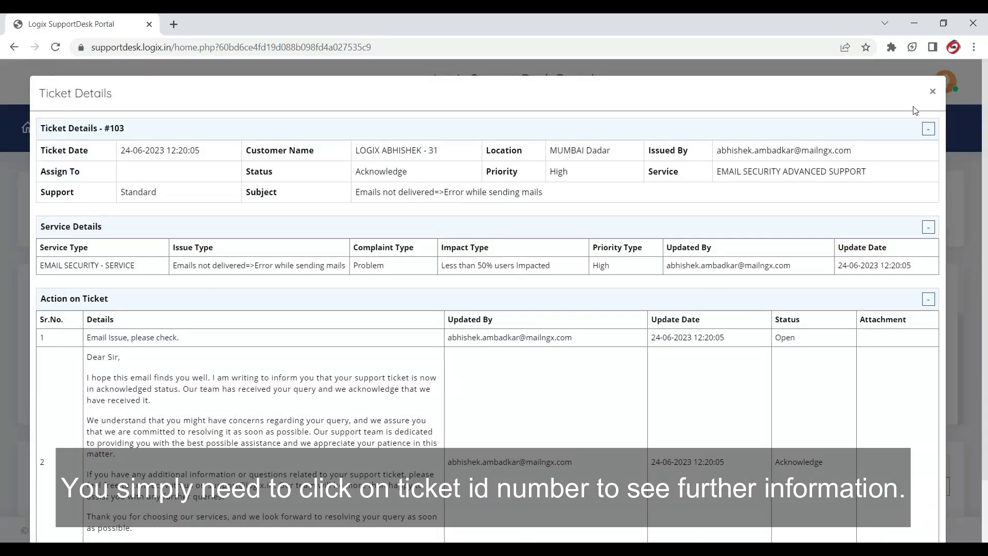
click(933, 92)
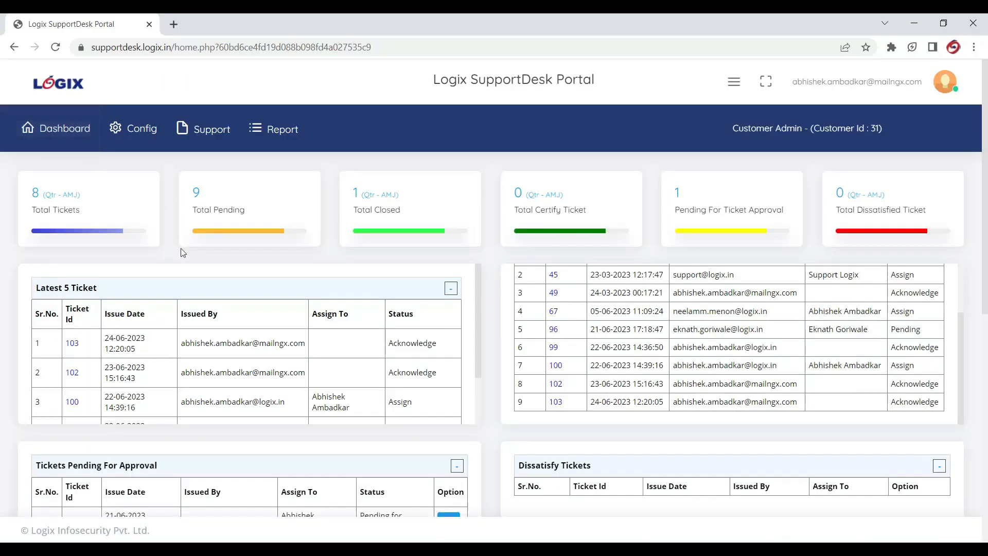
click(212, 128)
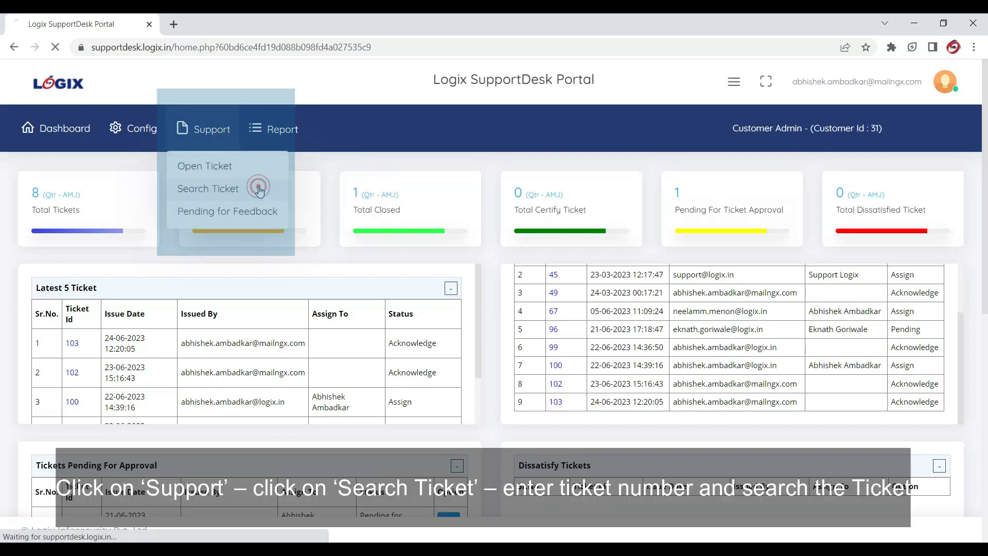
click(208, 188)
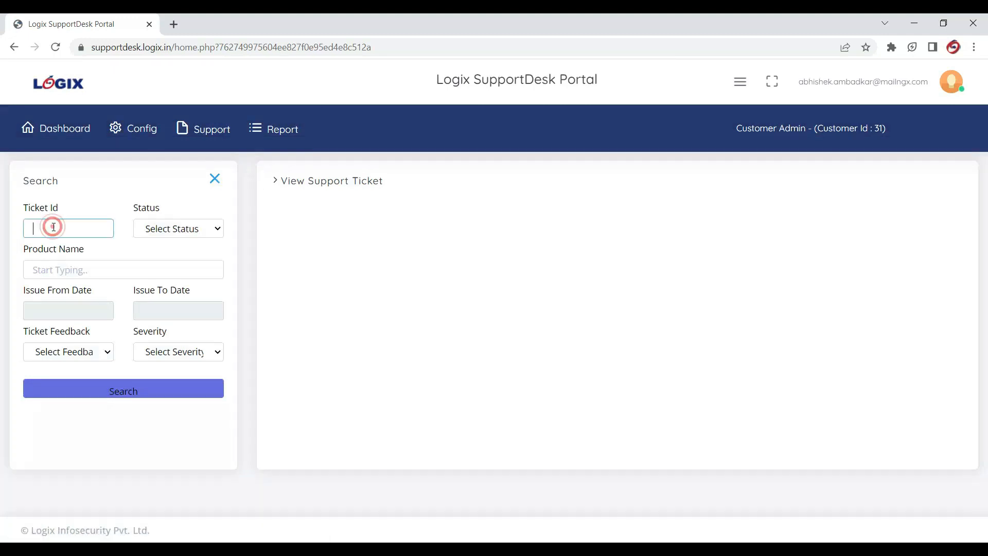
text(103)
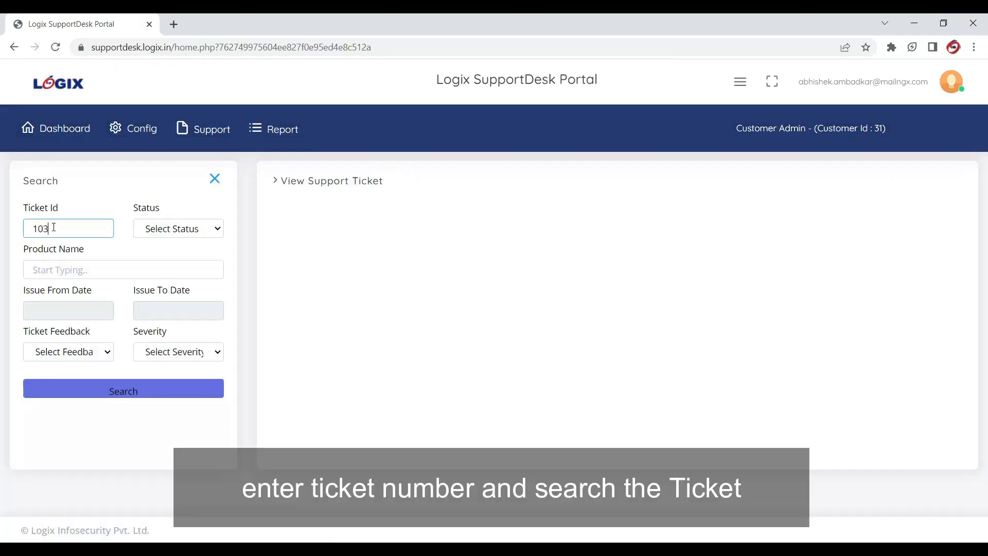
click(123, 391)
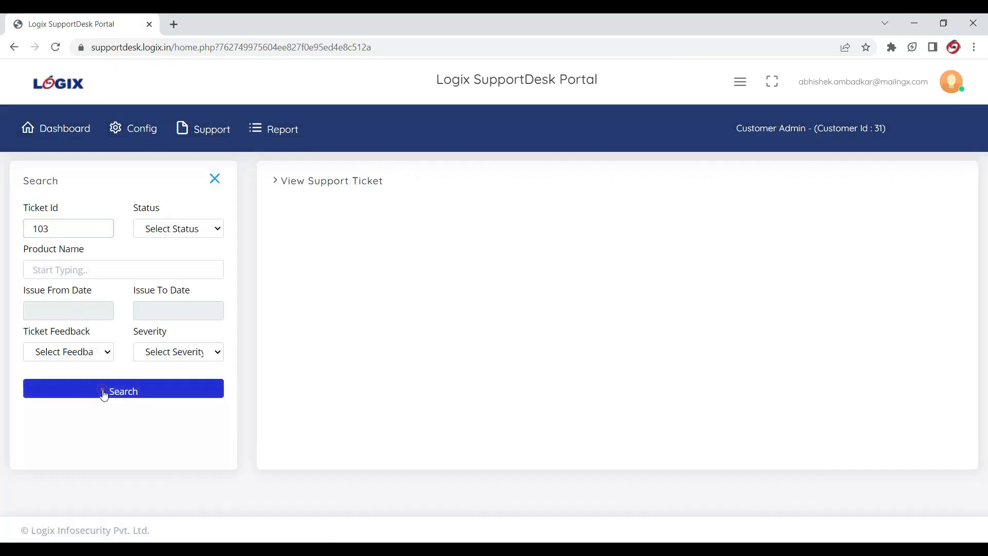
click(122, 391)
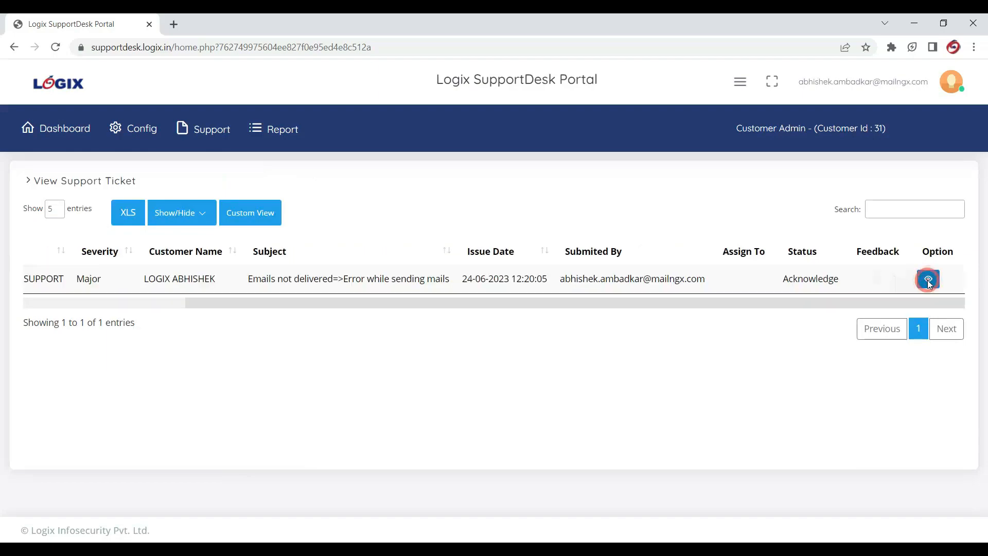
click(64, 128)
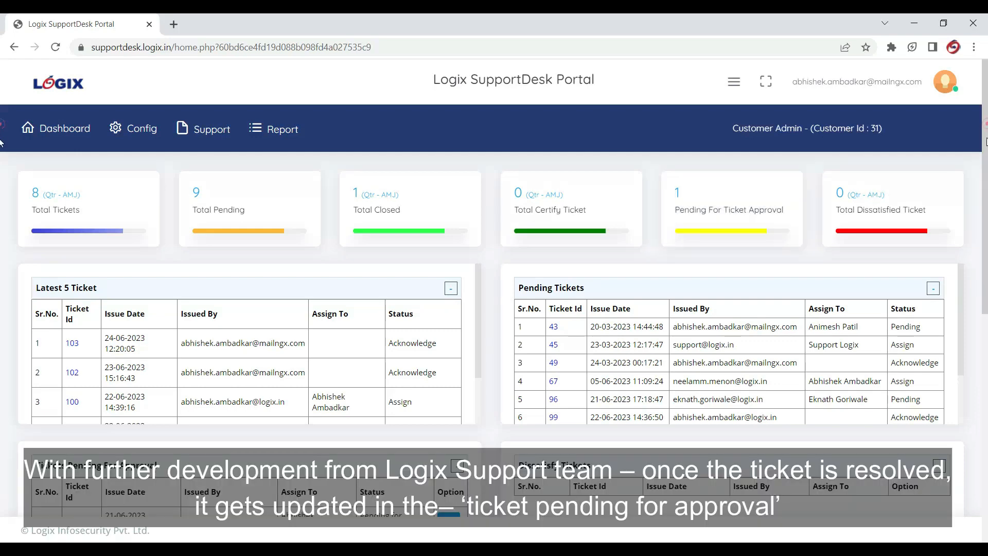
Reach ticket 97 under Tickets Pending For Approval and bring up its feedback form's Action choices.
scroll(down, 3)
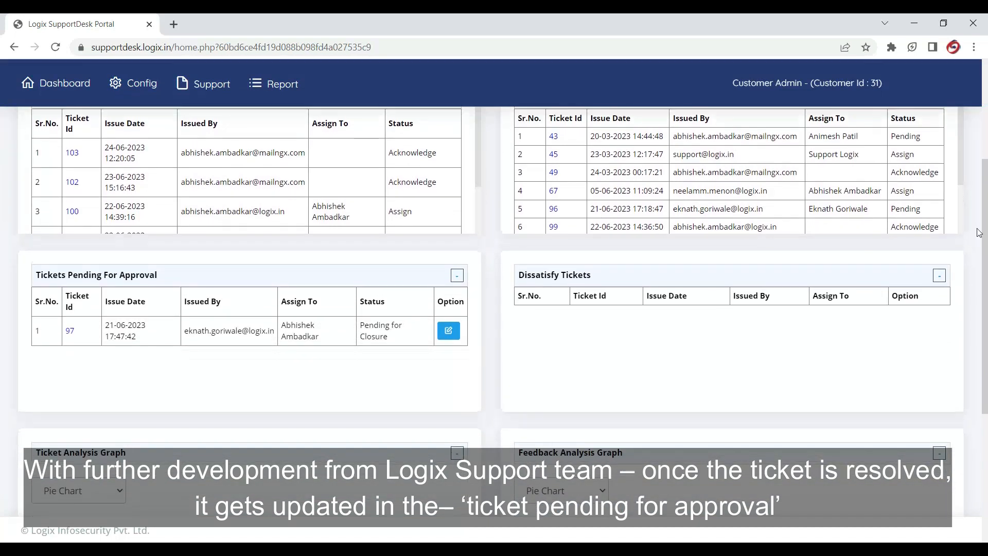
double_click(137, 275)
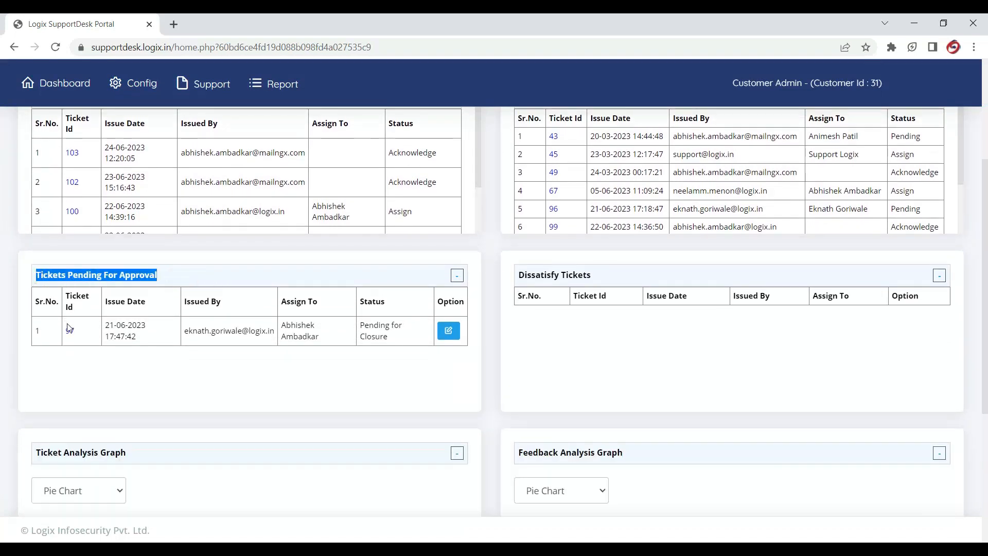
click(447, 331)
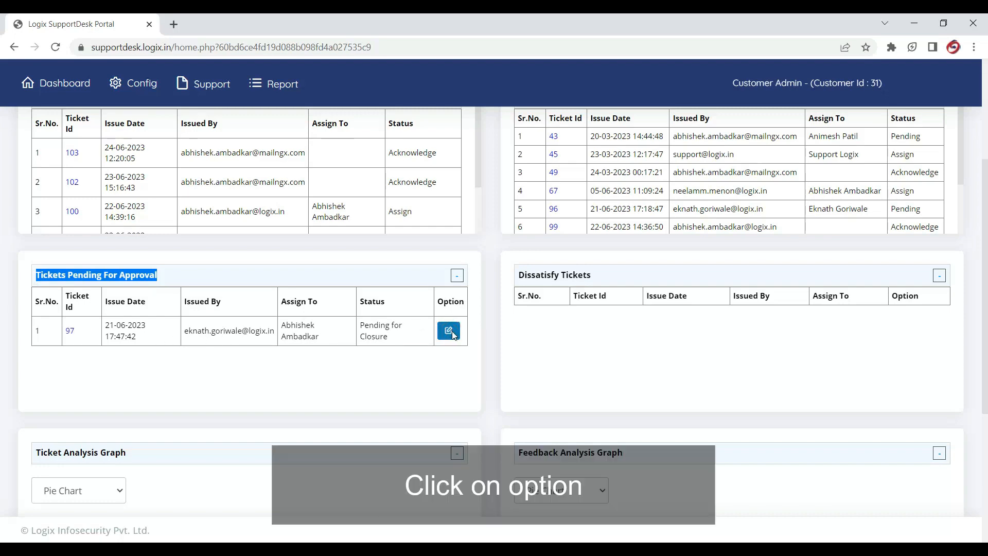
click(449, 331)
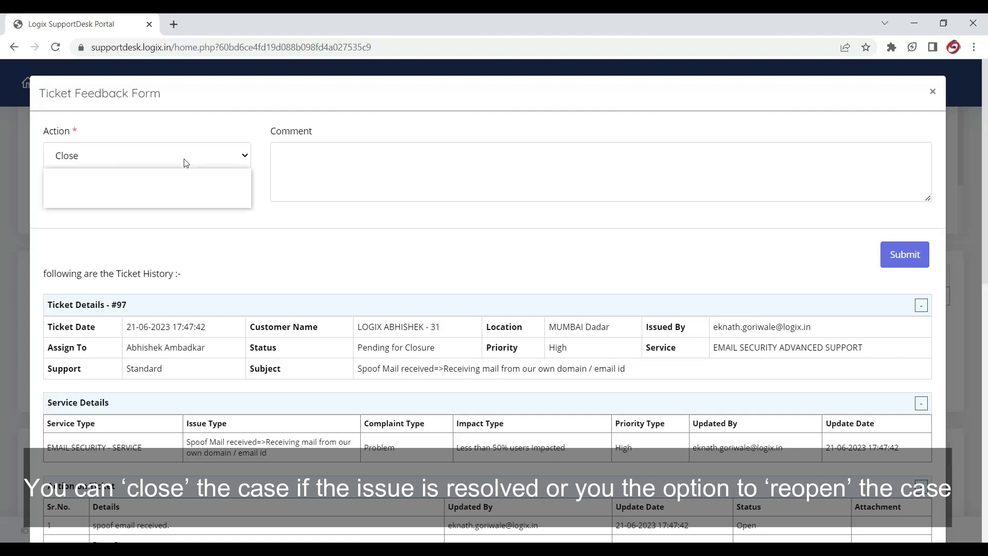
click(147, 156)
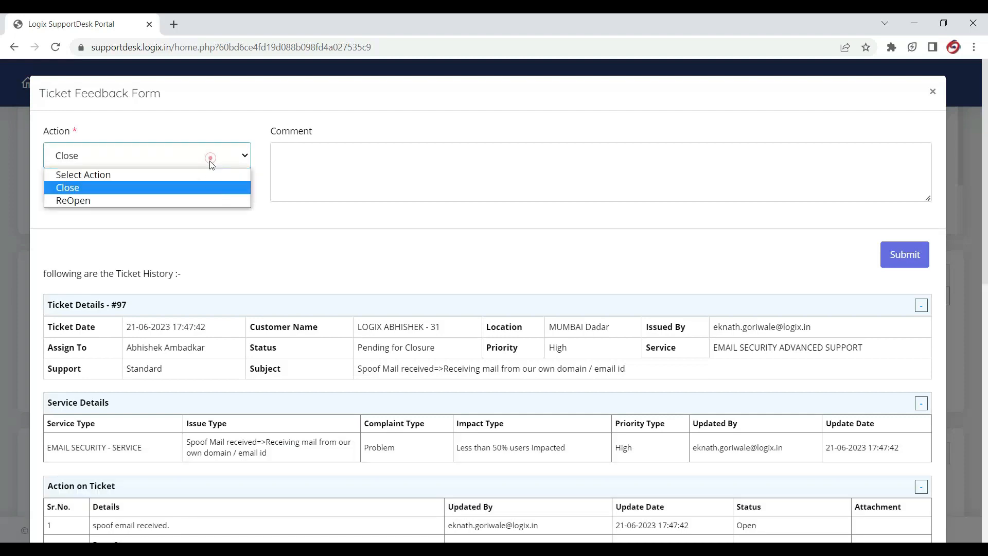
Try ReOpen, then choose Close as ticket 97's action to reveal the rating options.
click(73, 201)
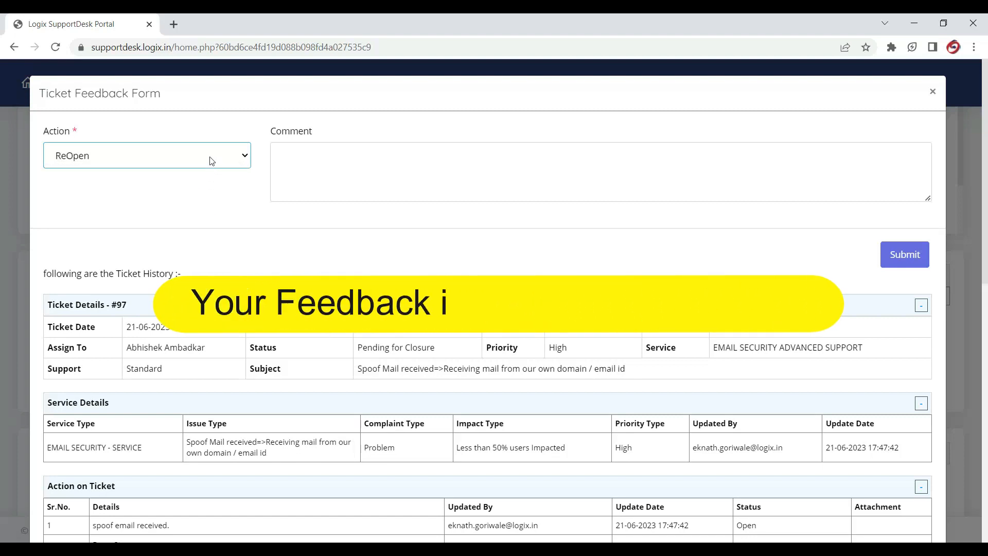
click(147, 156)
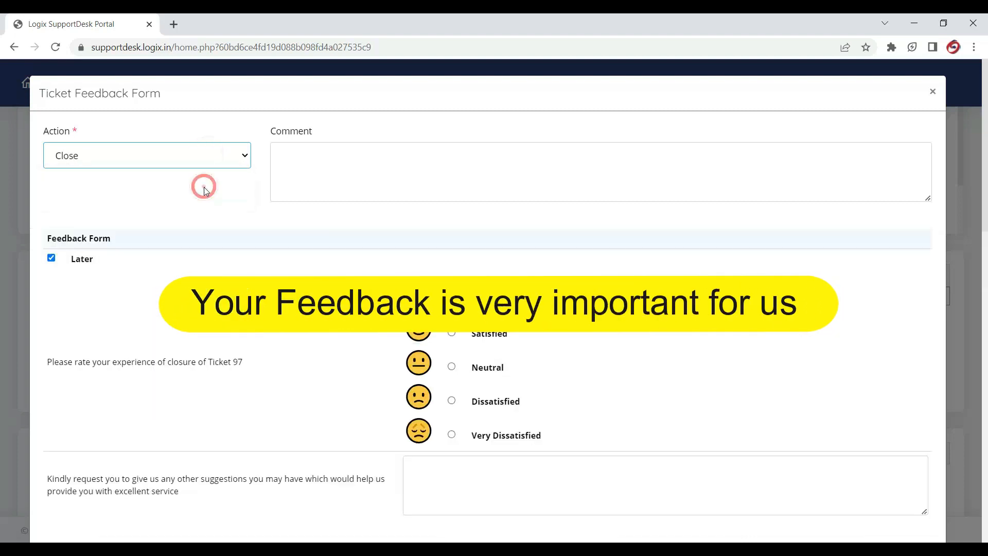
mouse_move(357, 135)
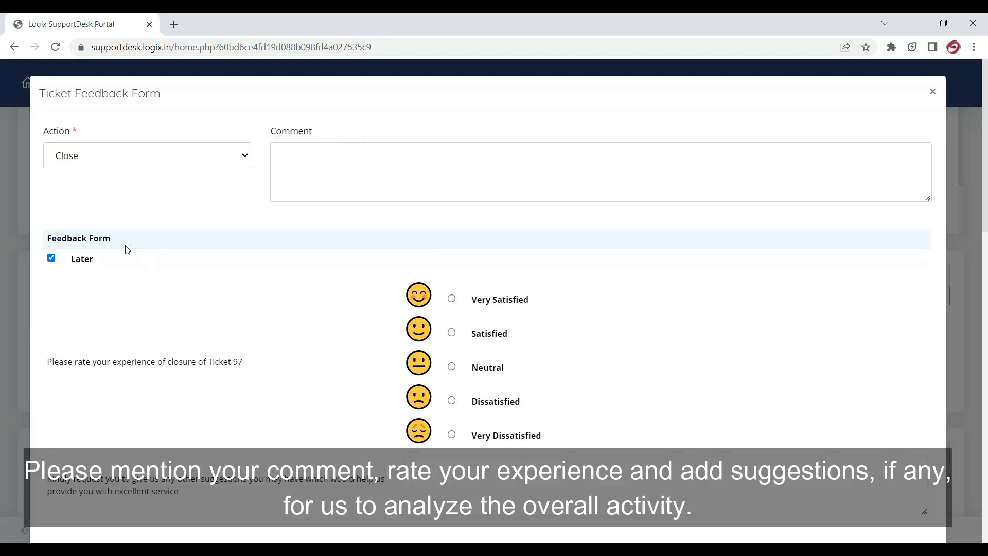
double_click(78, 238)
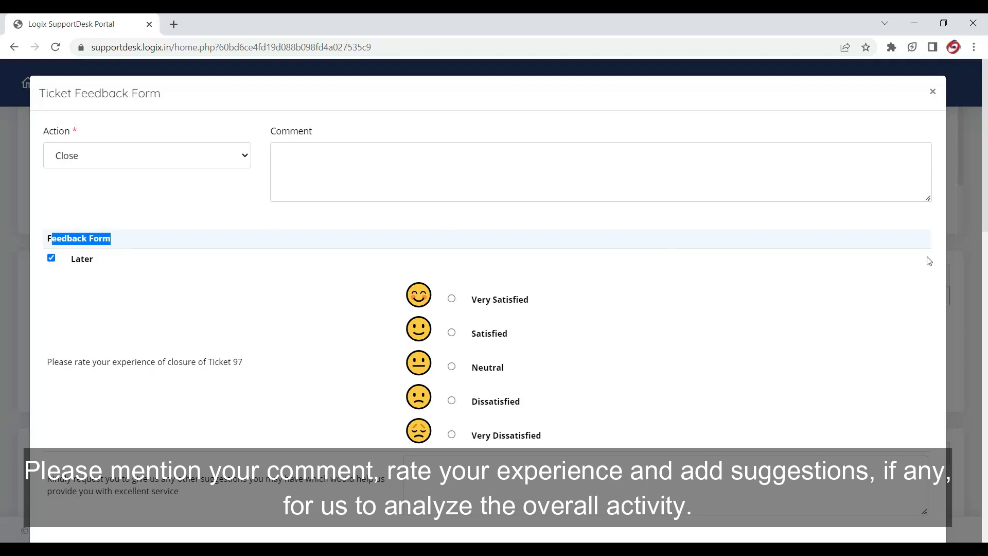
Review ticket 97's full action history and leave the feedback form unsubmitted.
scroll(down, 3)
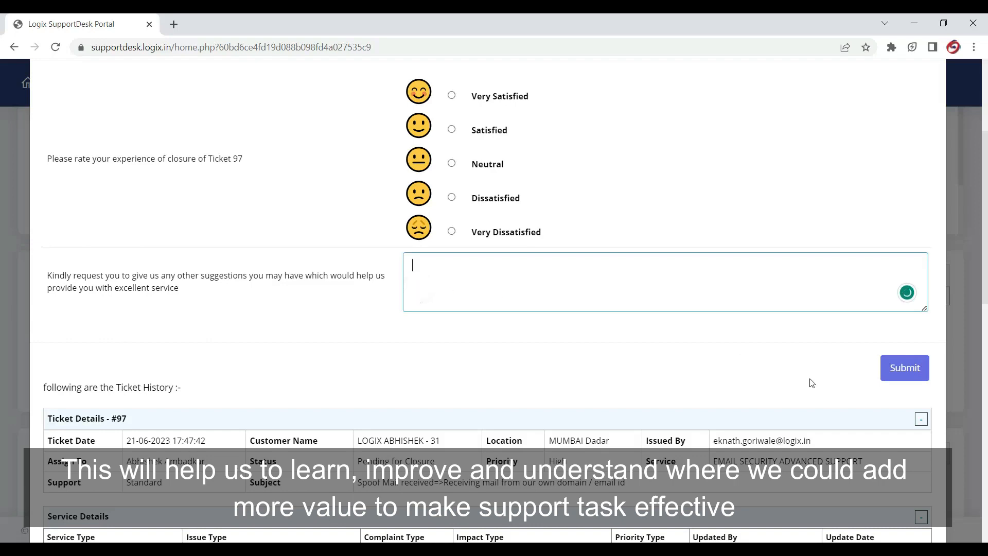
mouse_move(890, 395)
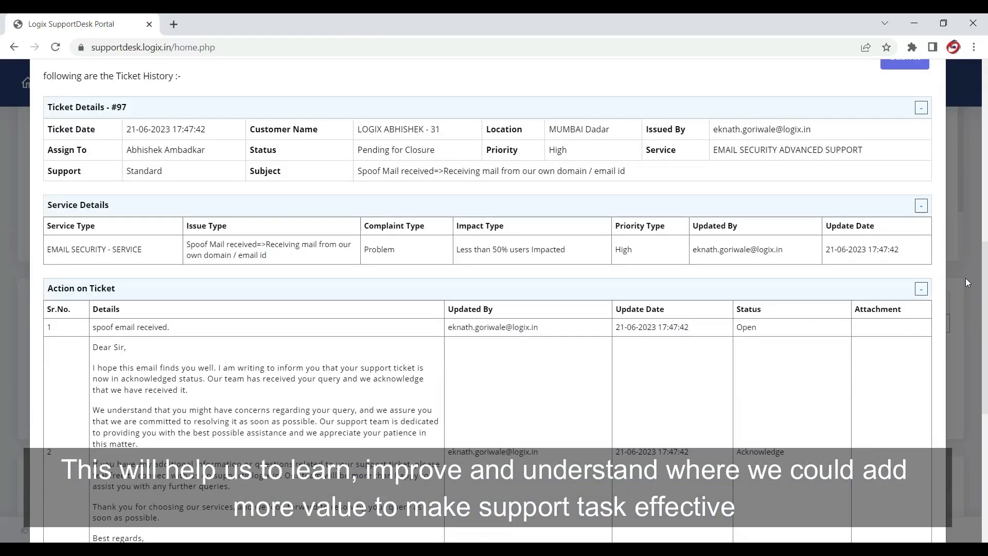
scroll(down, 3)
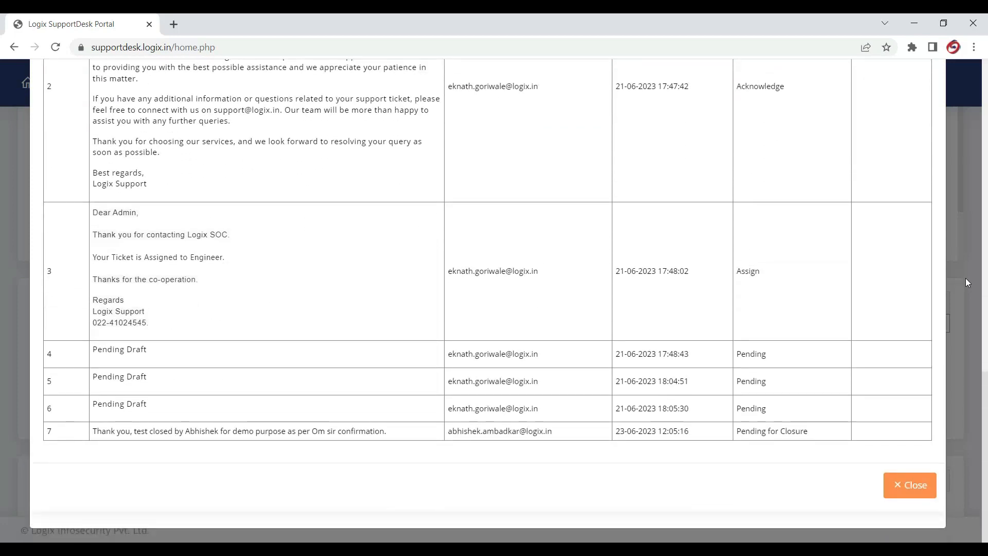
click(909, 484)
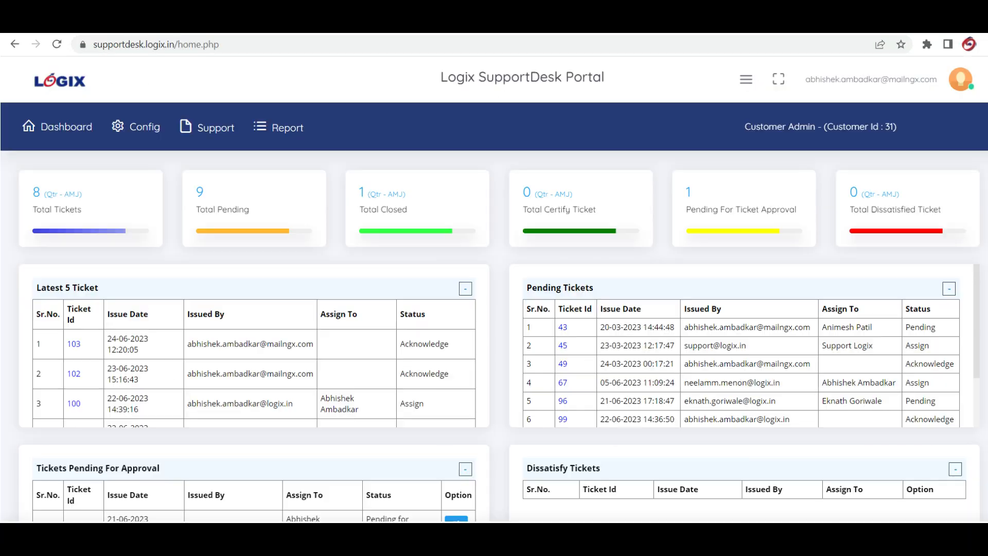